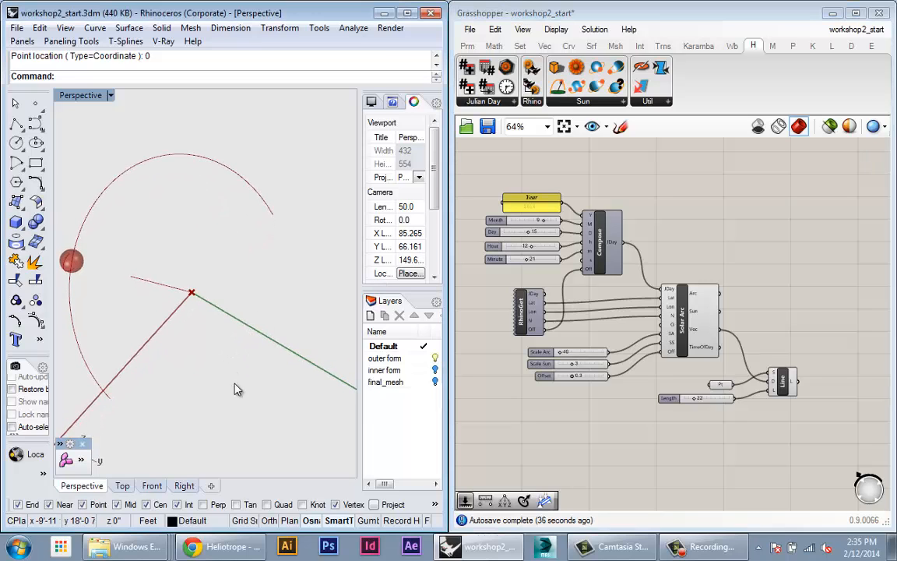
{"action": "mouse_move", "coordinate": [279, 370]}
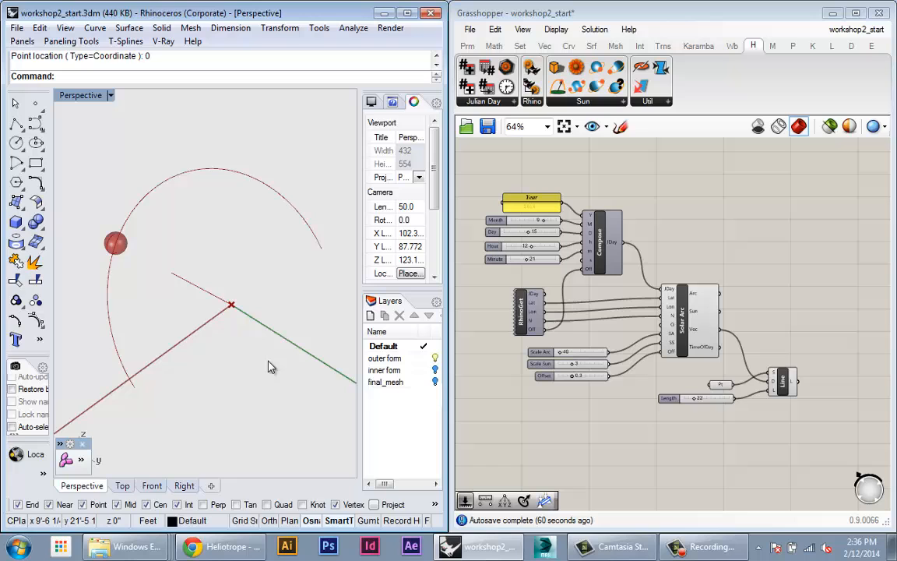
- Switch to Chrome's Wikipedia Insolation article at the Projection effect section
{"action": "left_click", "coordinate": [220, 546]}
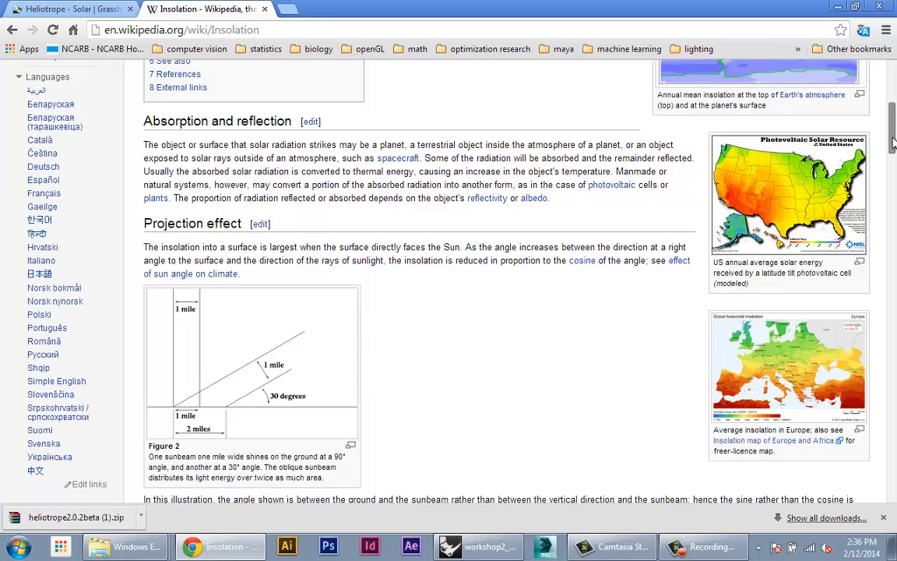
{"action": "mouse_move", "coordinate": [193, 303]}
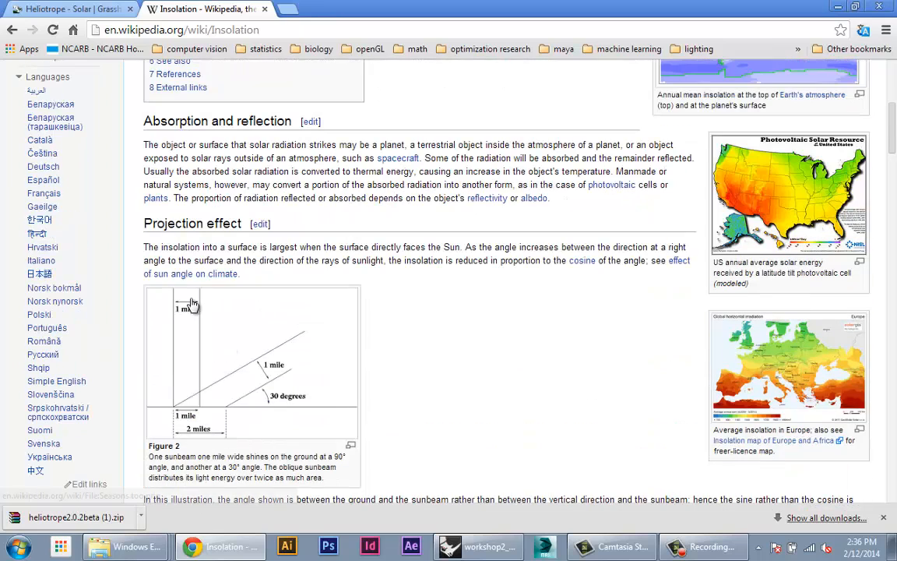
{"action": "mouse_move", "coordinate": [206, 409]}
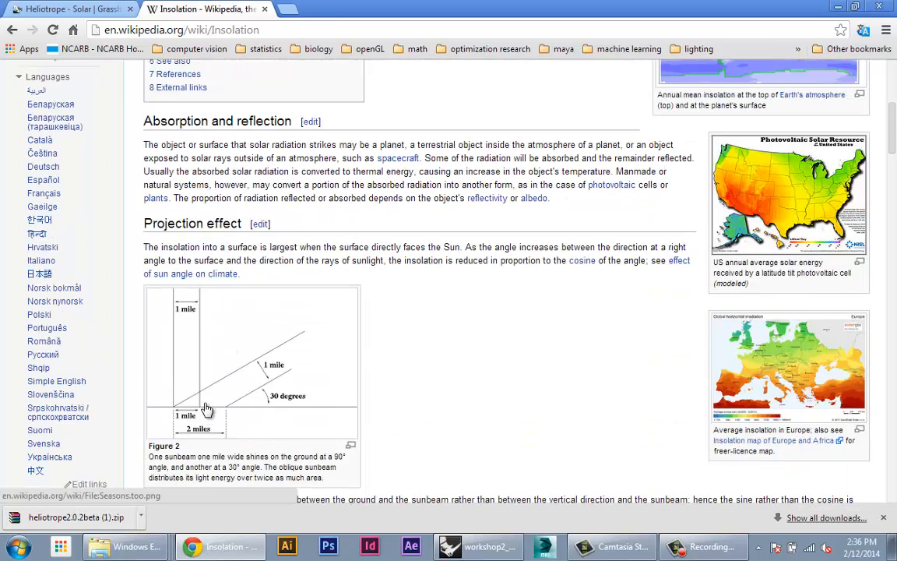
{"action": "mouse_move", "coordinate": [191, 310]}
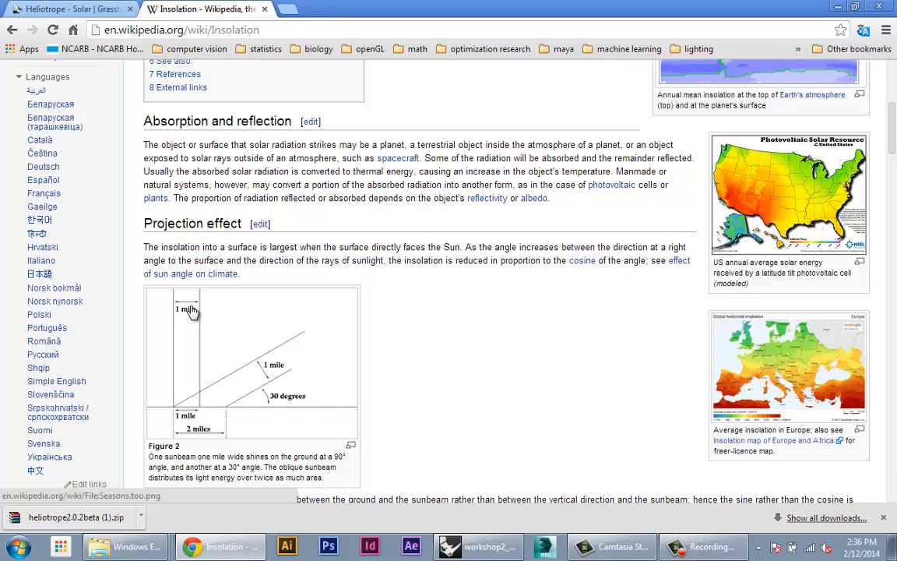
{"action": "mouse_move", "coordinate": [200, 297]}
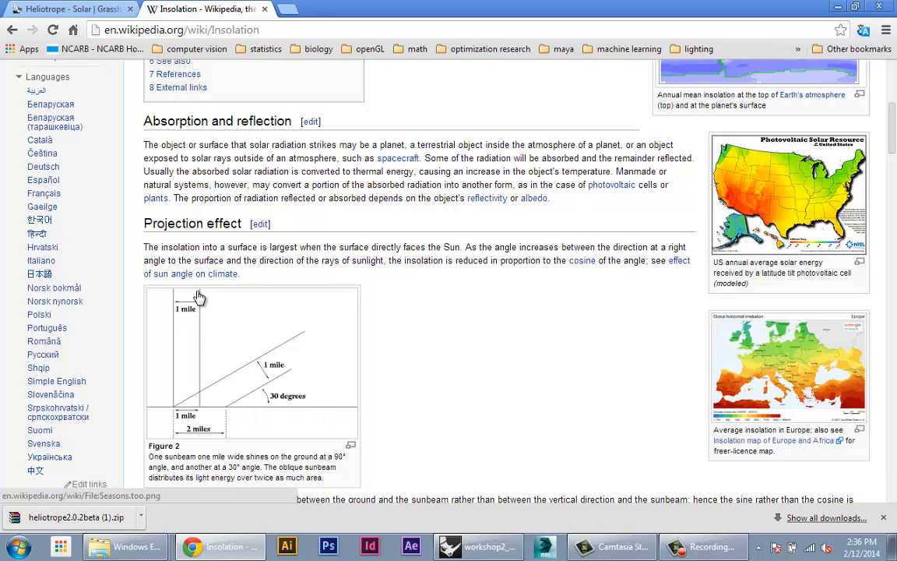
{"action": "mouse_move", "coordinate": [201, 411]}
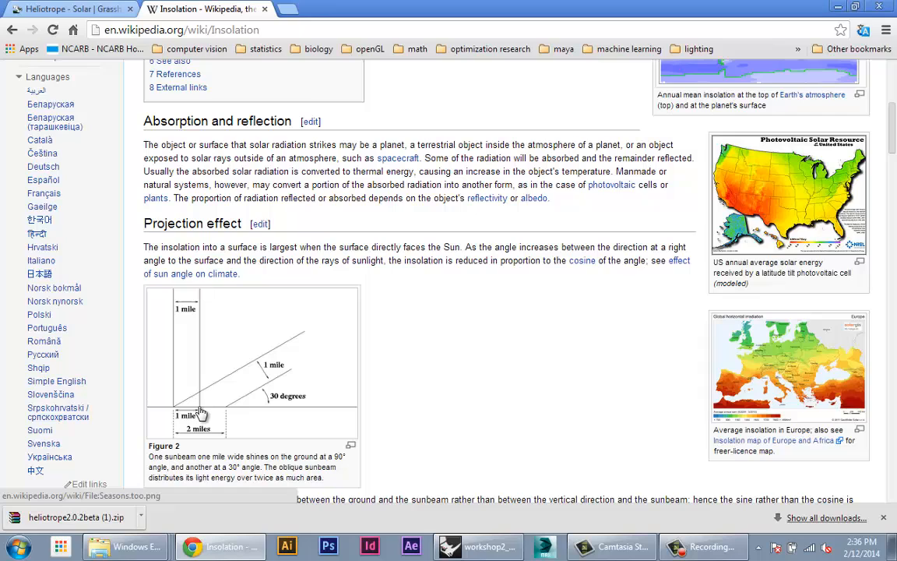
{"action": "mouse_move", "coordinate": [222, 353]}
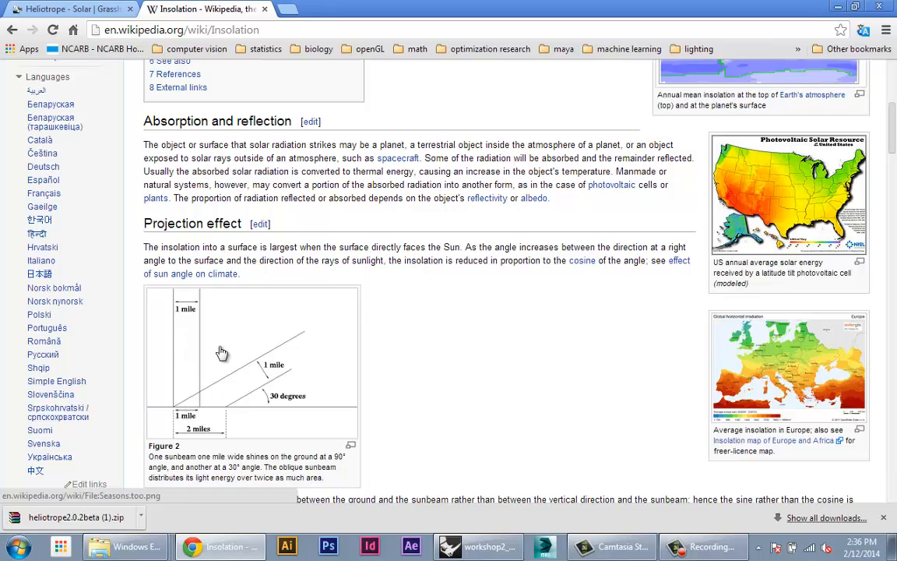
{"action": "mouse_move", "coordinate": [242, 413]}
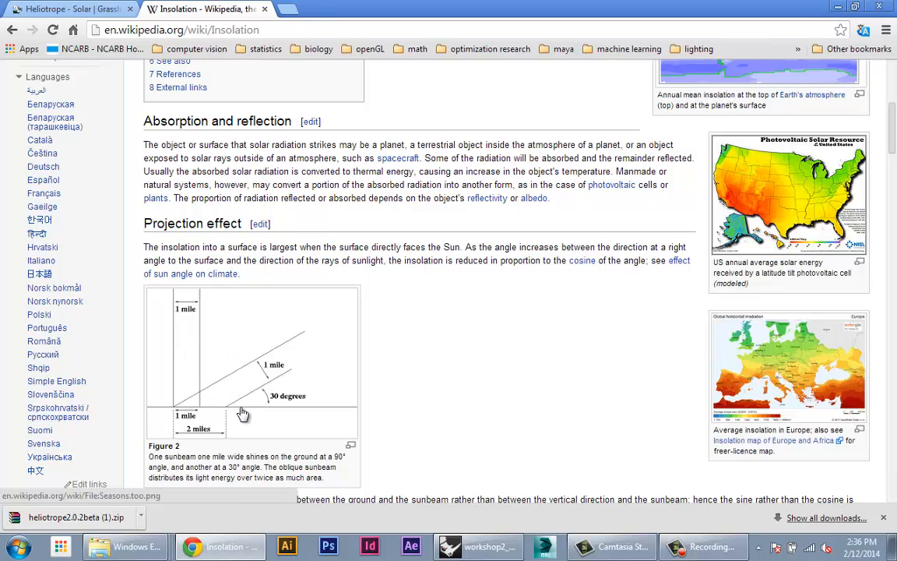
{"action": "mouse_move", "coordinate": [260, 370]}
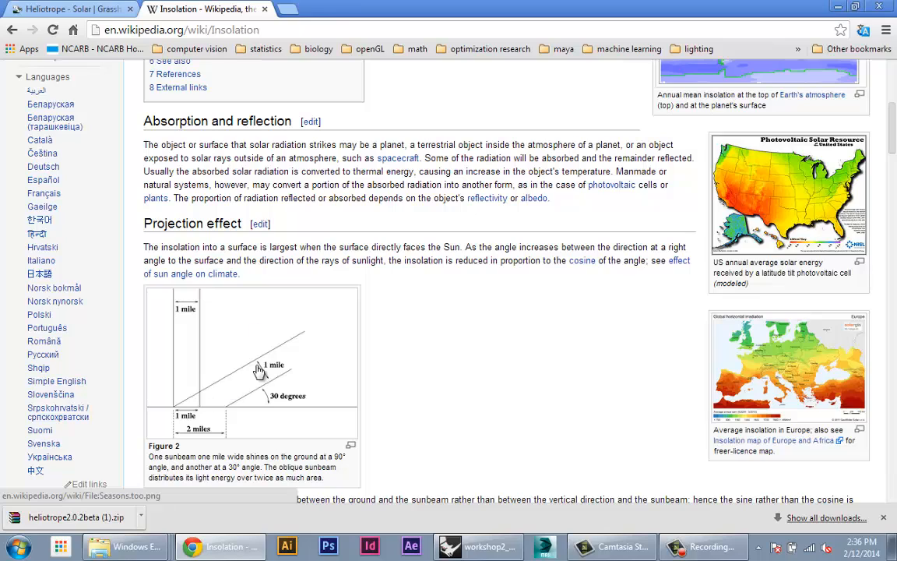
{"action": "mouse_move", "coordinate": [226, 413]}
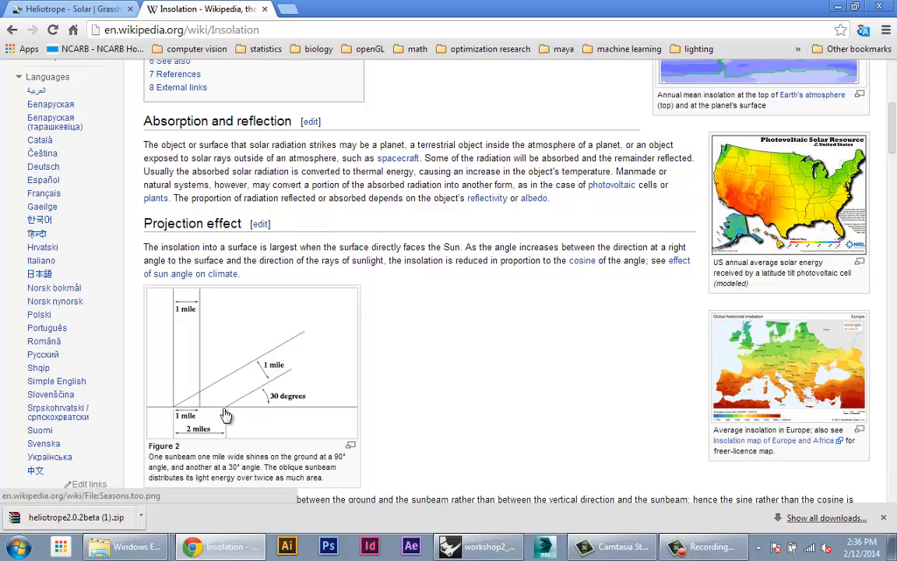
{"action": "mouse_move", "coordinate": [201, 418]}
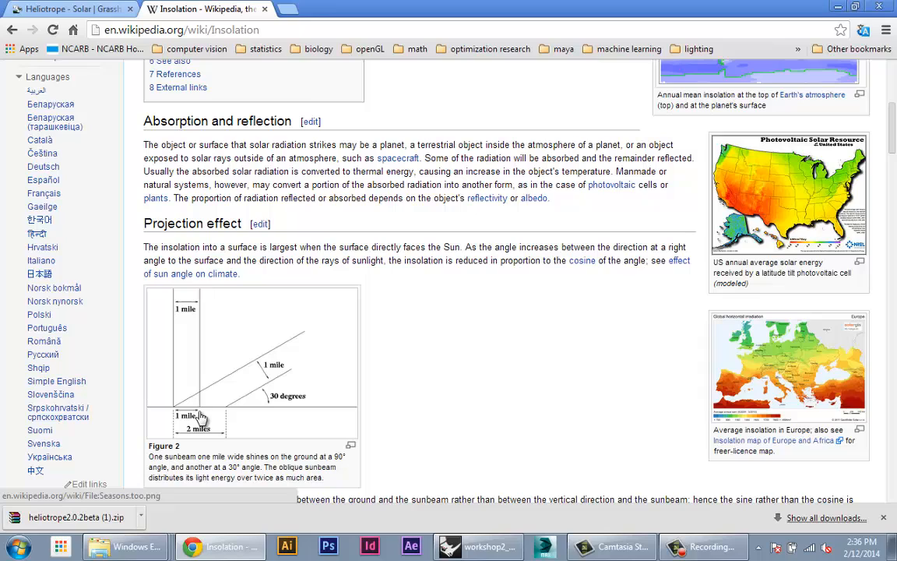
{"action": "mouse_move", "coordinate": [226, 414]}
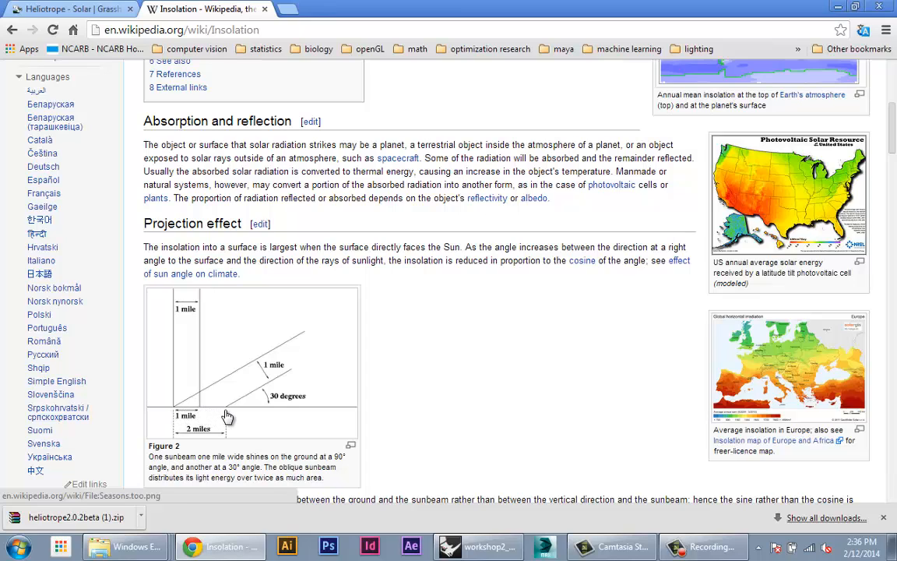
{"action": "mouse_move", "coordinate": [211, 414]}
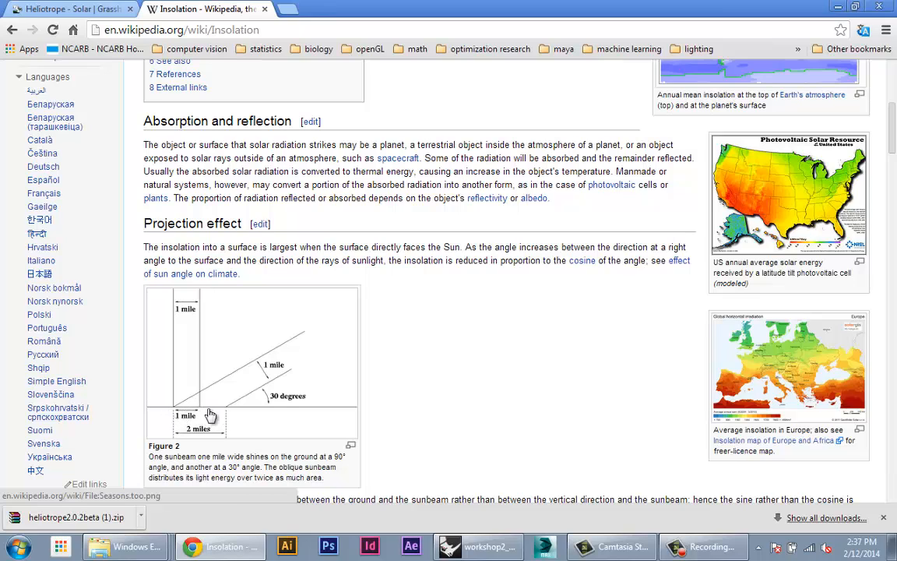
{"action": "mouse_move", "coordinate": [193, 397]}
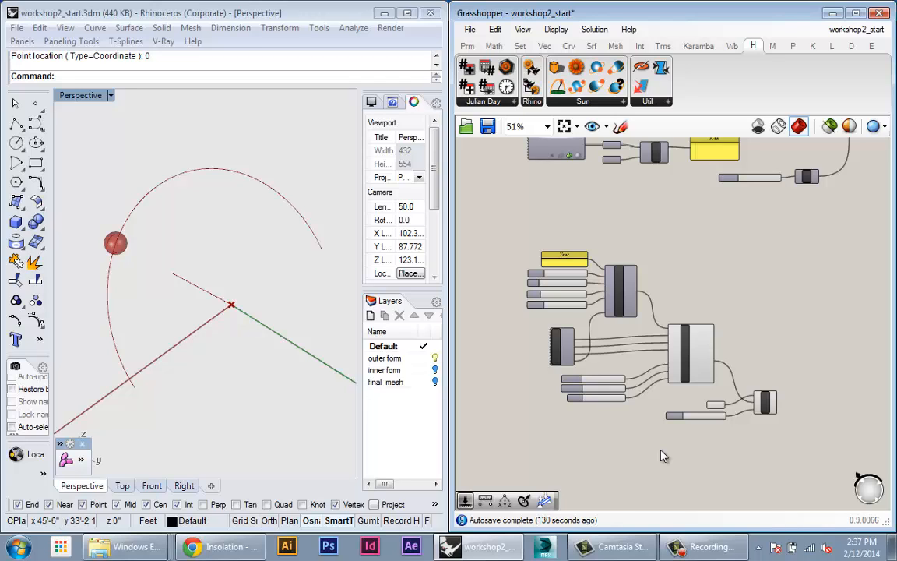
- Zoom around the Grasshopper canvas to review the Rot3D, Area and Sort components
{"action": "scroll", "scroll_direction": "down", "scroll_amount": 3}
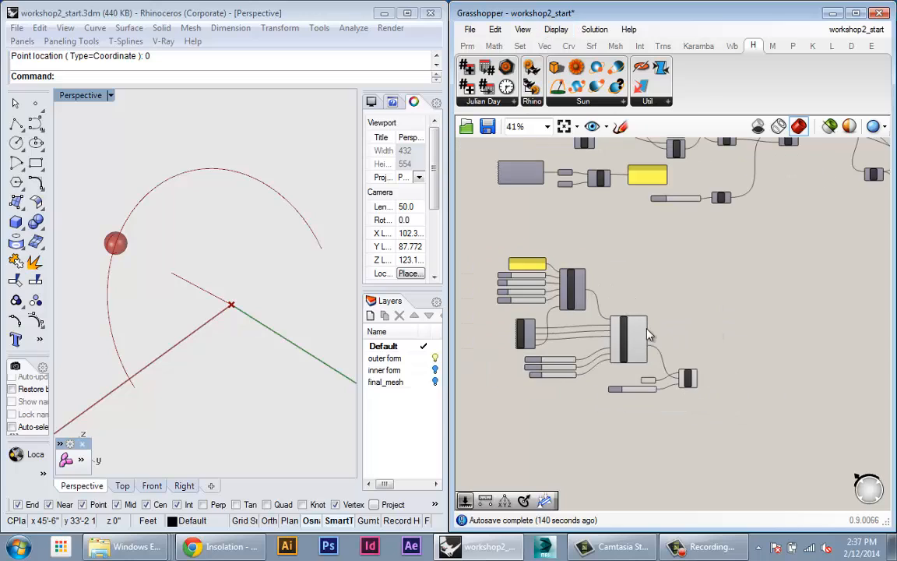
{"action": "mouse_move", "coordinate": [655, 345]}
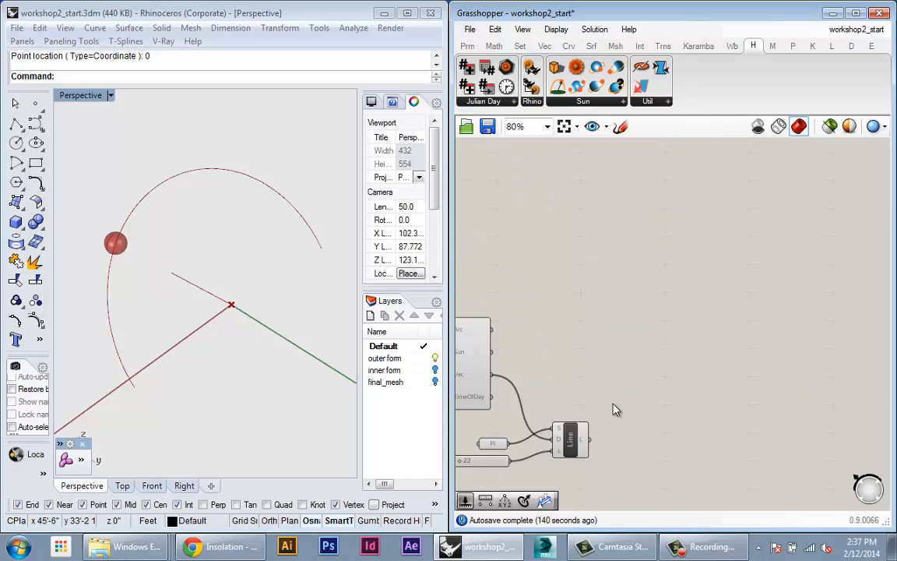
{"action": "scroll", "scroll_direction": "down", "scroll_amount": 3}
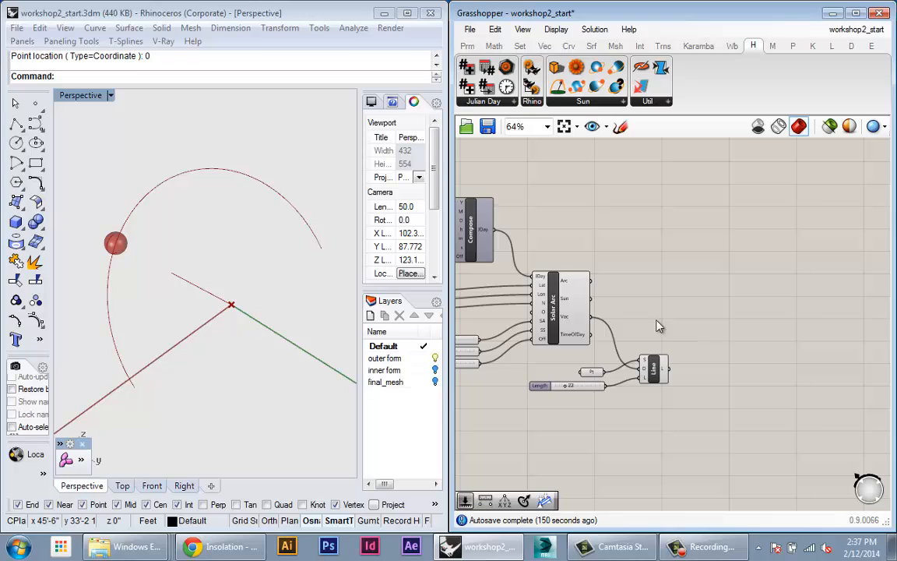
{"action": "mouse_move", "coordinate": [551, 323]}
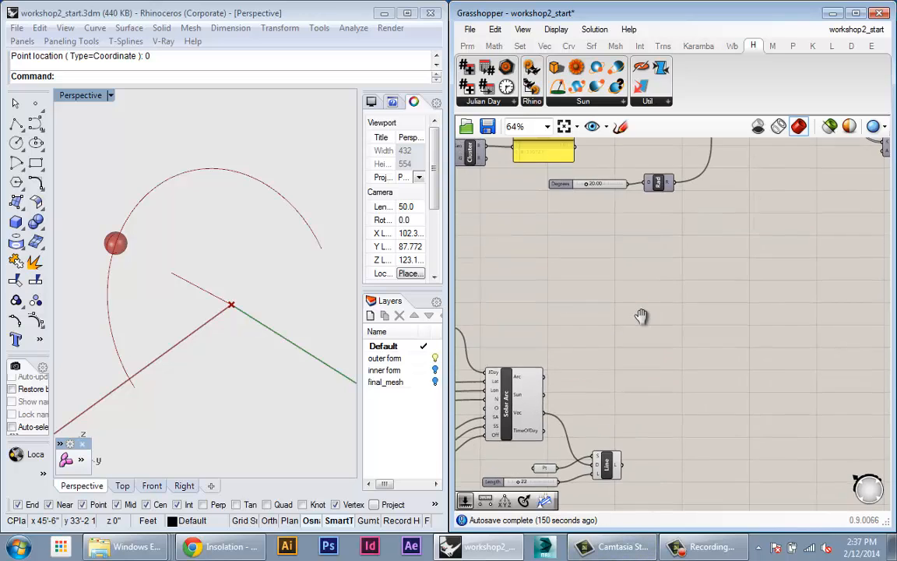
{"action": "scroll", "scroll_direction": "up", "scroll_amount": 3}
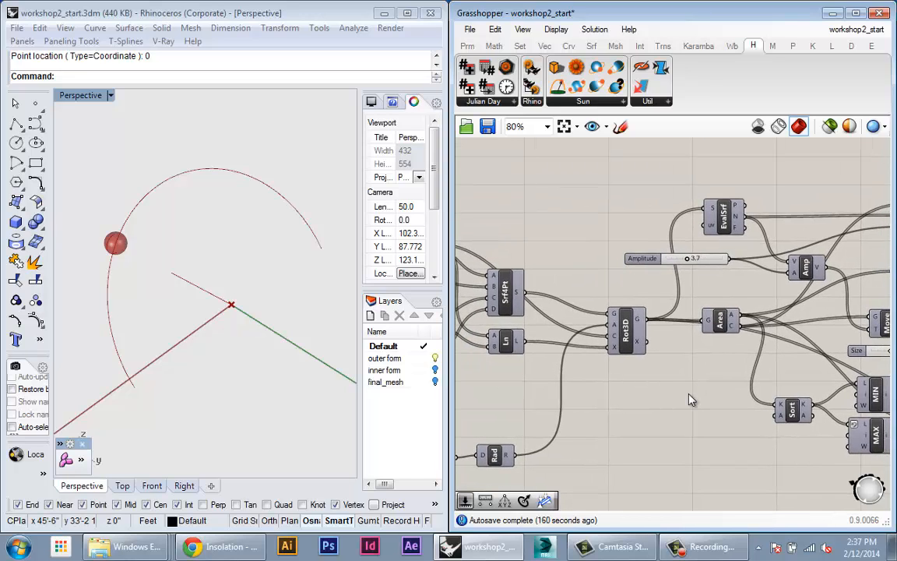
- Preview the rotated panel sphere and adjust the Scale Arc value to wrap the arc around it
{"action": "right_click", "coordinate": [623, 324]}
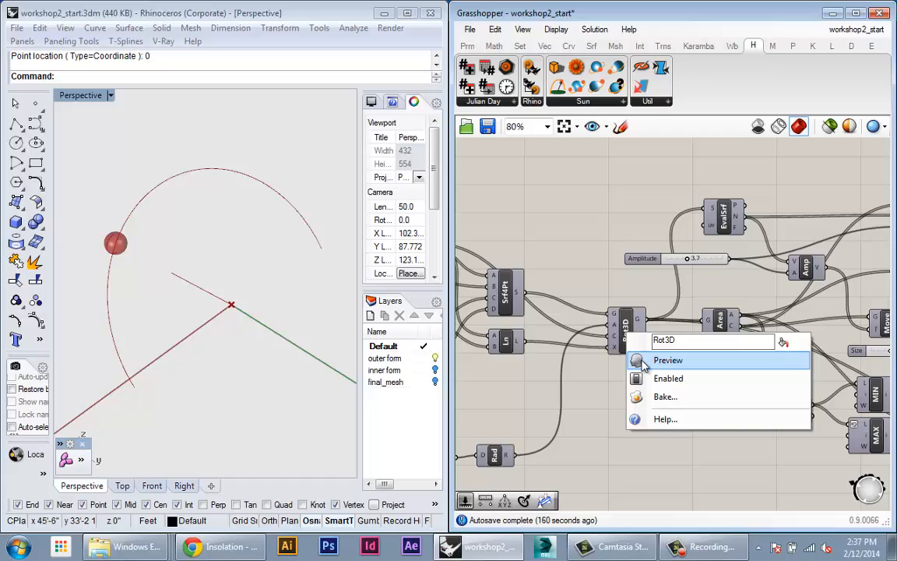
{"action": "left_click", "coordinate": [668, 360]}
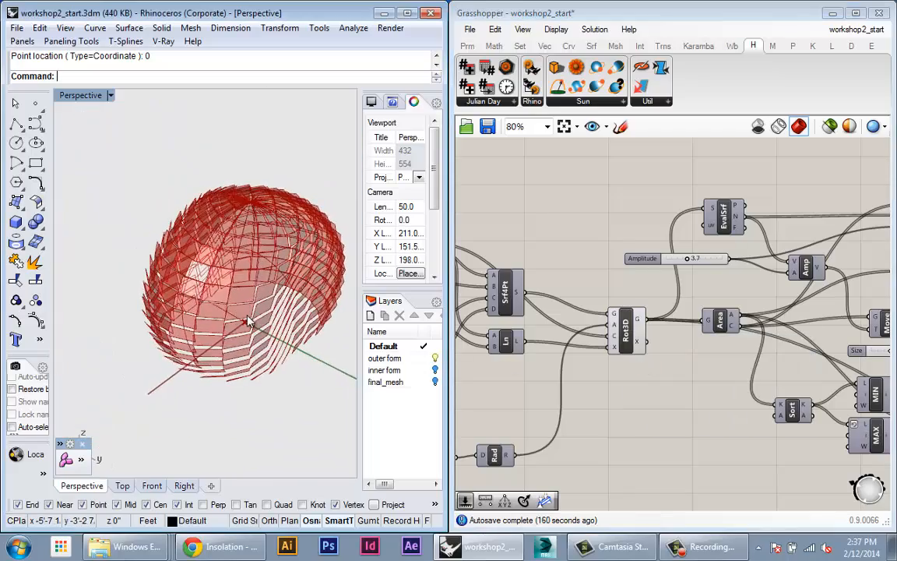
{"action": "left_click_drag", "start_coordinate": [250, 320], "coordinate": [265, 355]}
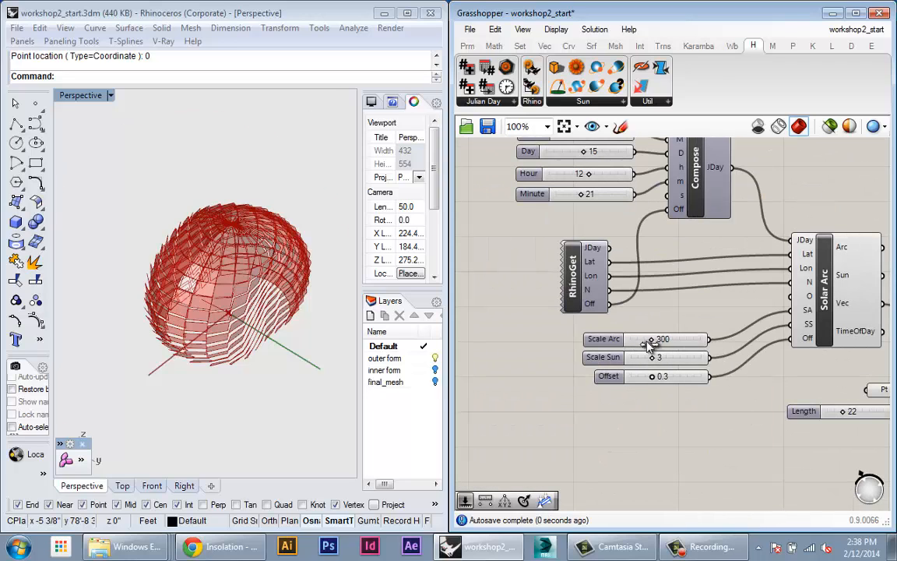
{"action": "left_click_drag", "start_coordinate": [658, 357], "coordinate": [665, 357]}
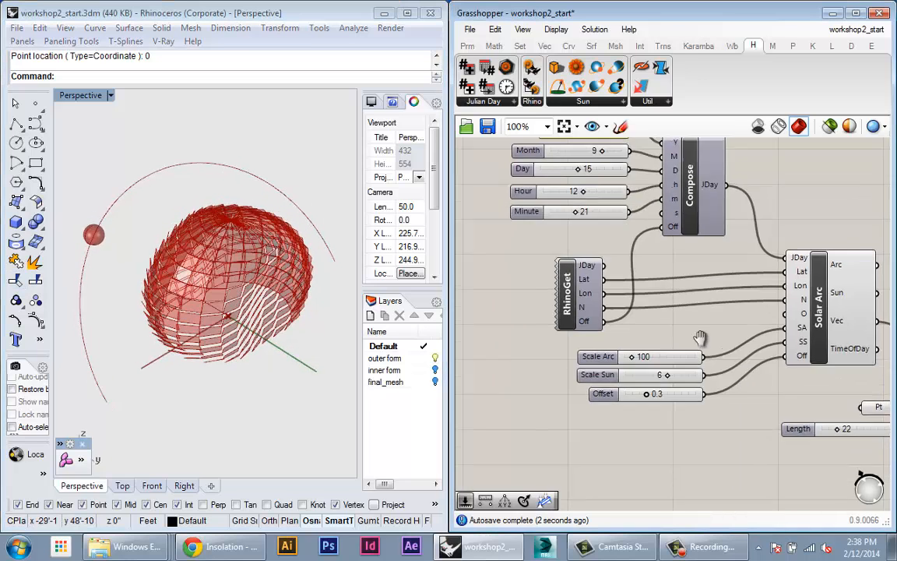
{"action": "scroll", "scroll_direction": "down", "scroll_amount": 3}
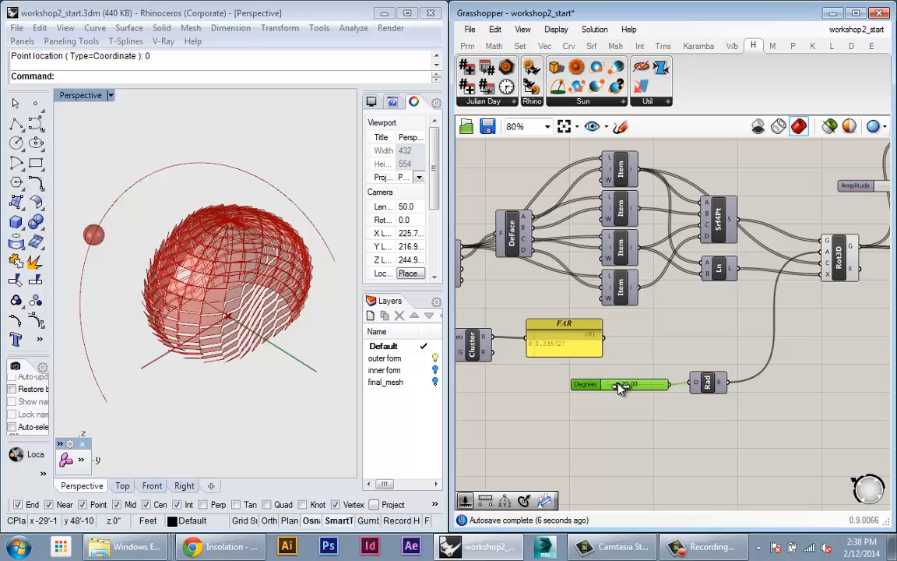
- Drag the Degrees slider to rotate the panels, then view the Area, Sort, MIN/MAX and Gradient components
{"action": "left_click_drag", "start_coordinate": [616, 384], "coordinate": [628, 384]}
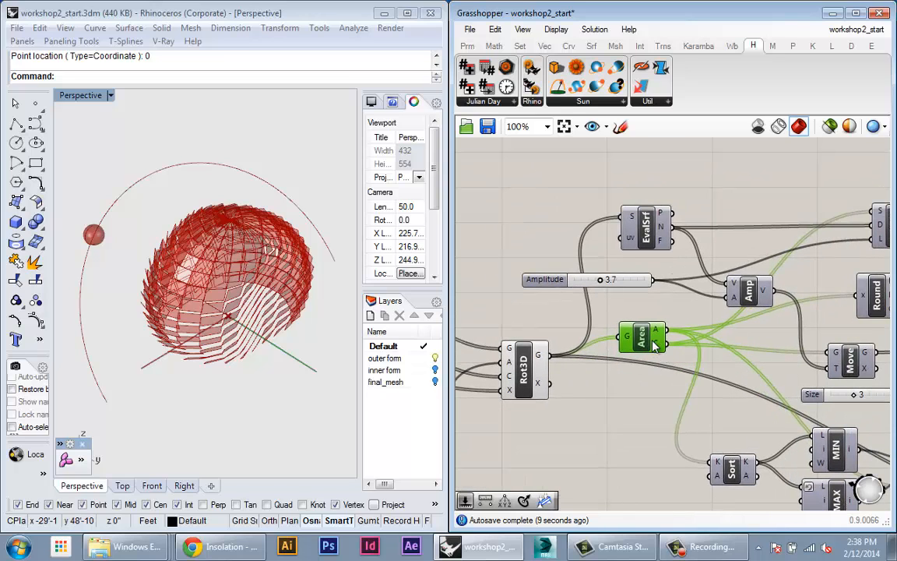
{"action": "scroll", "scroll_direction": "down", "scroll_amount": 3}
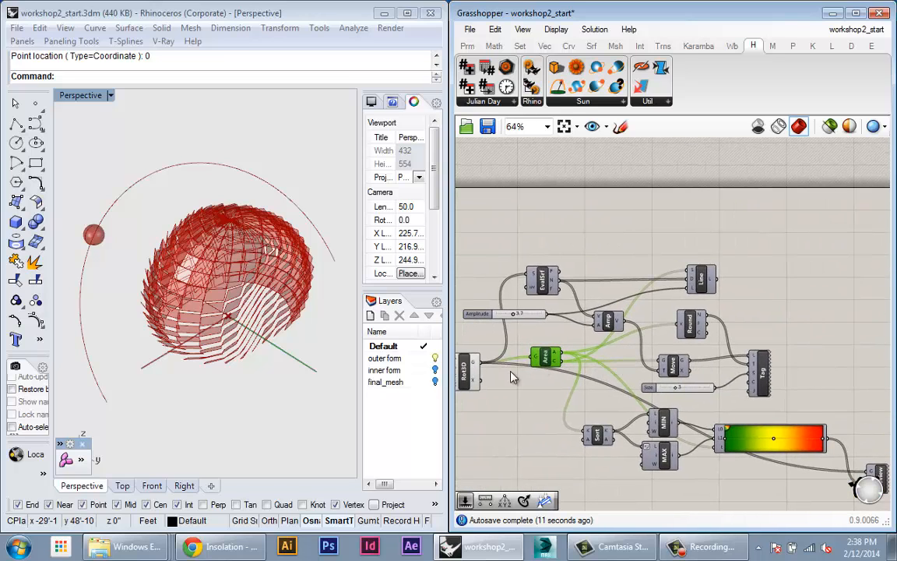
{"action": "scroll", "scroll_direction": "up", "scroll_amount": 3}
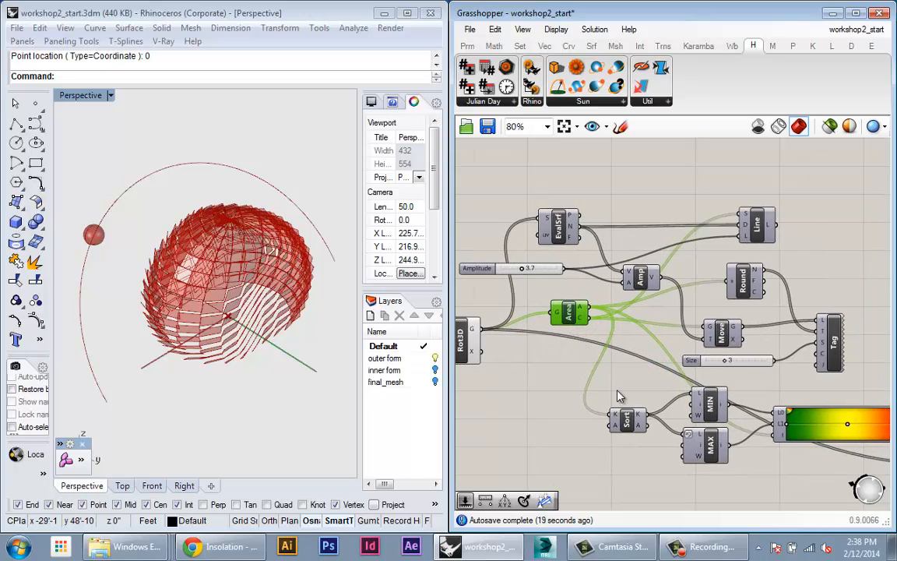
- Enable Preview on the Line component and raise Amplitude to 10.0 for longer panel normals
{"action": "right_click", "coordinate": [758, 229]}
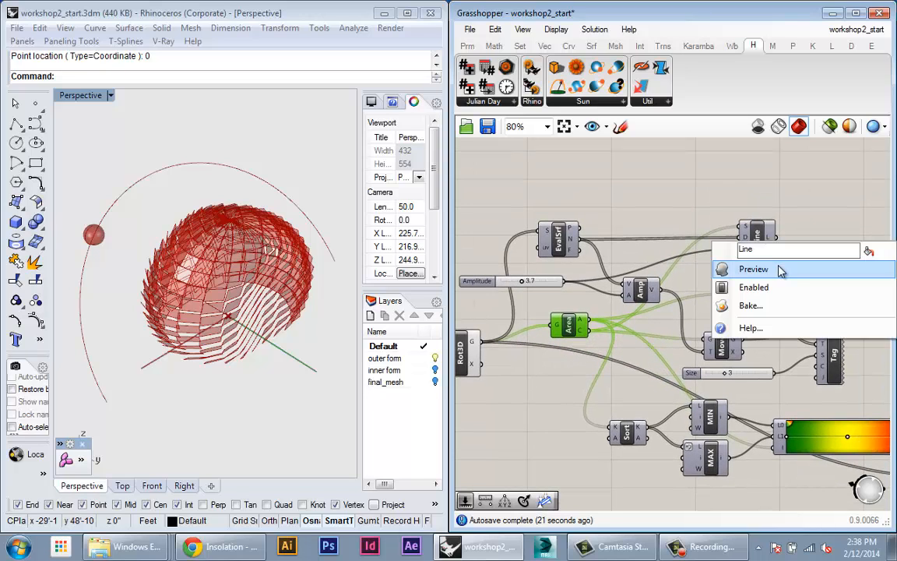
{"action": "left_click", "coordinate": [753, 269]}
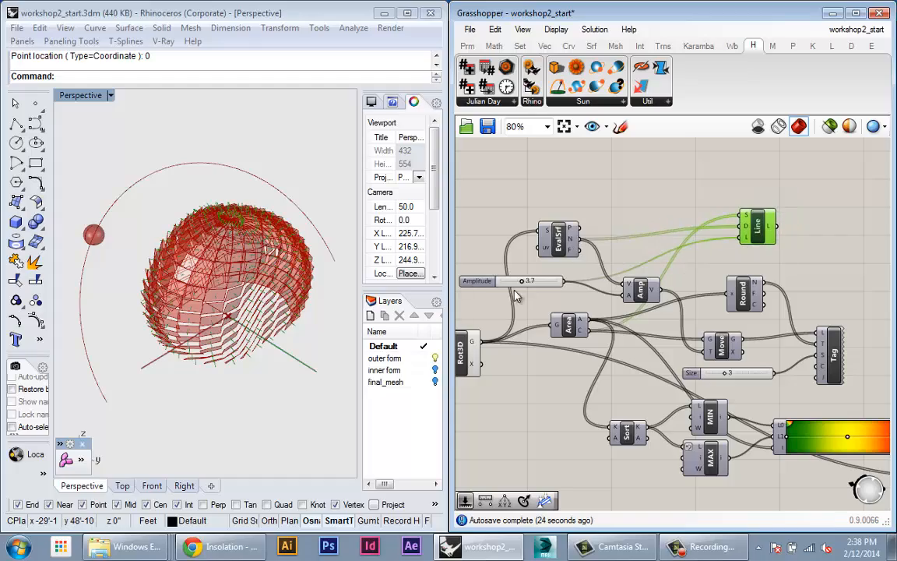
{"action": "left_click_drag", "start_coordinate": [529, 280], "coordinate": [557, 280]}
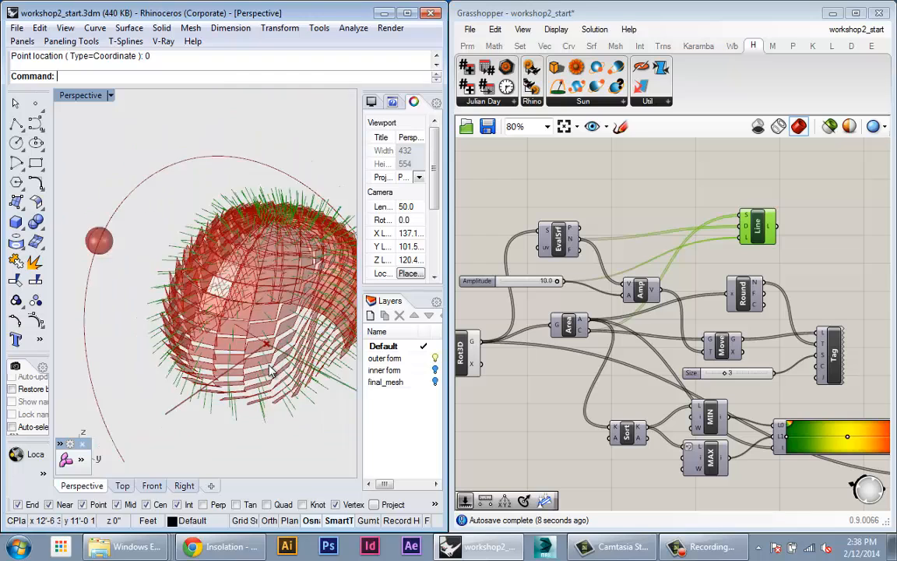
{"action": "scroll", "scroll_direction": "down", "scroll_amount": 3}
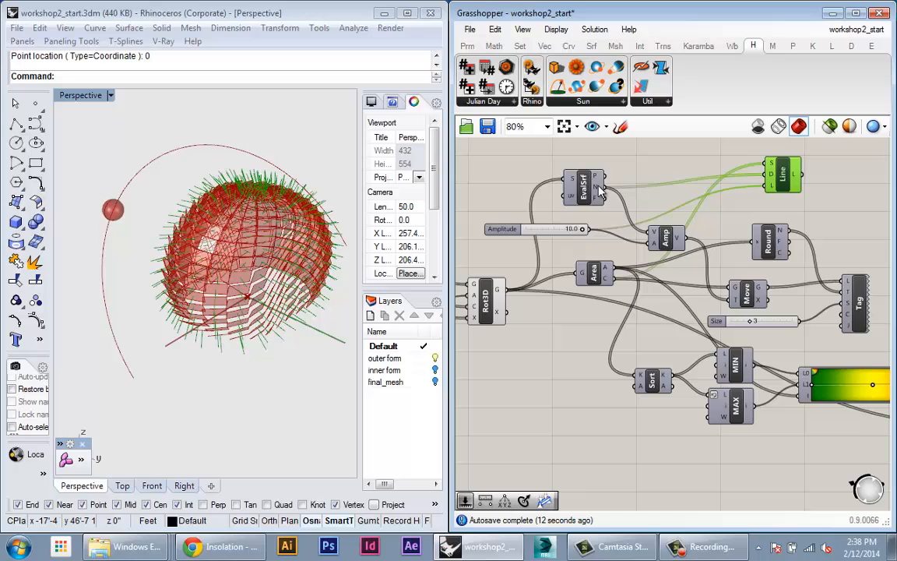
{"action": "scroll", "scroll_direction": "down", "scroll_amount": 3}
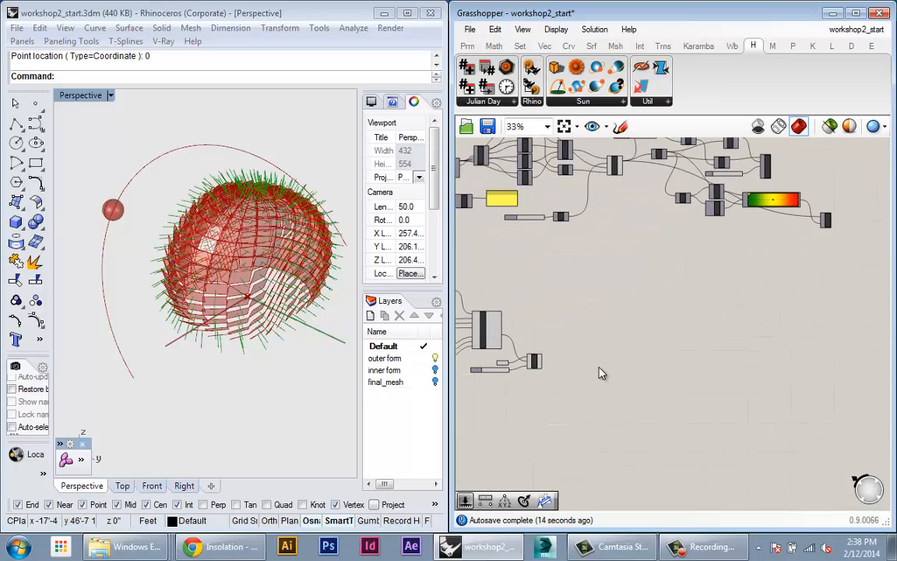
{"action": "scroll", "scroll_direction": "up", "scroll_amount": 3}
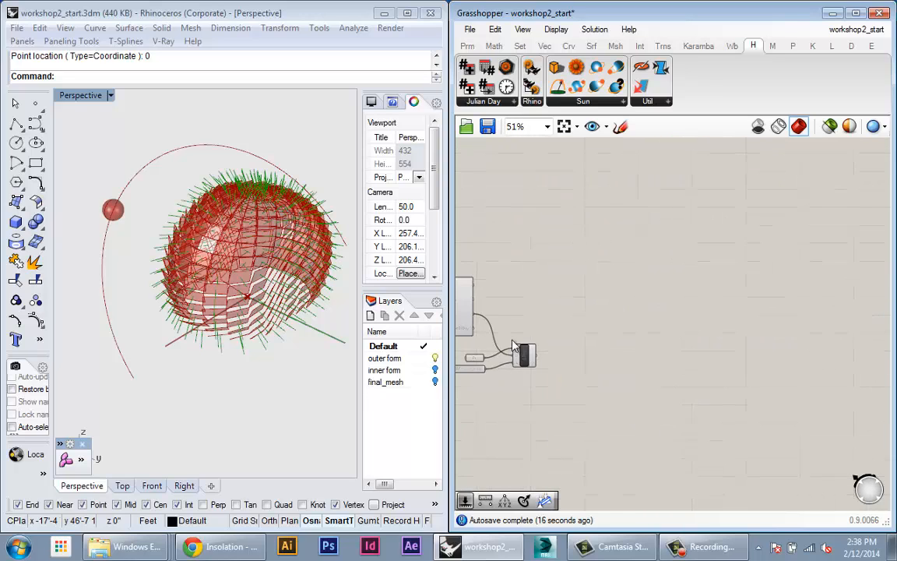
{"action": "scroll", "scroll_direction": "down", "scroll_amount": 3}
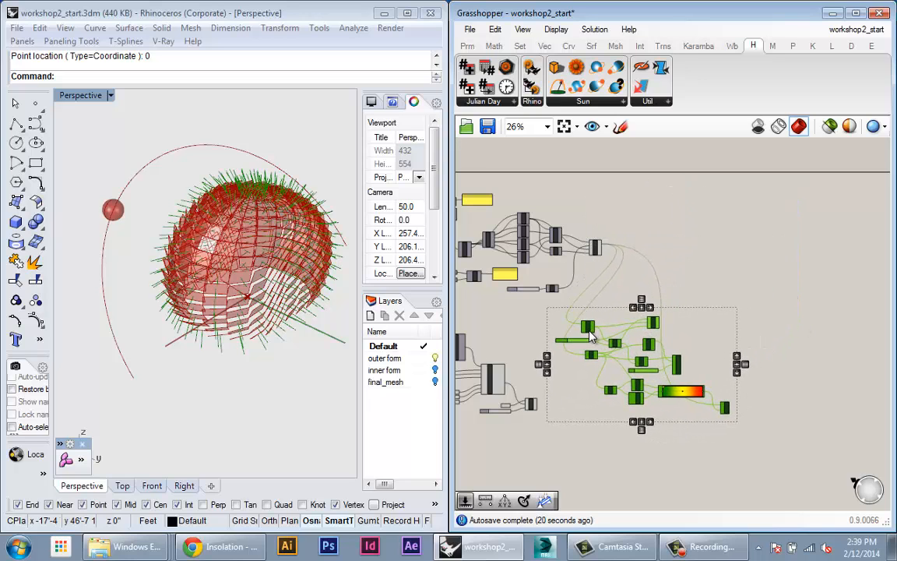
{"action": "scroll", "scroll_direction": "up", "scroll_amount": 3}
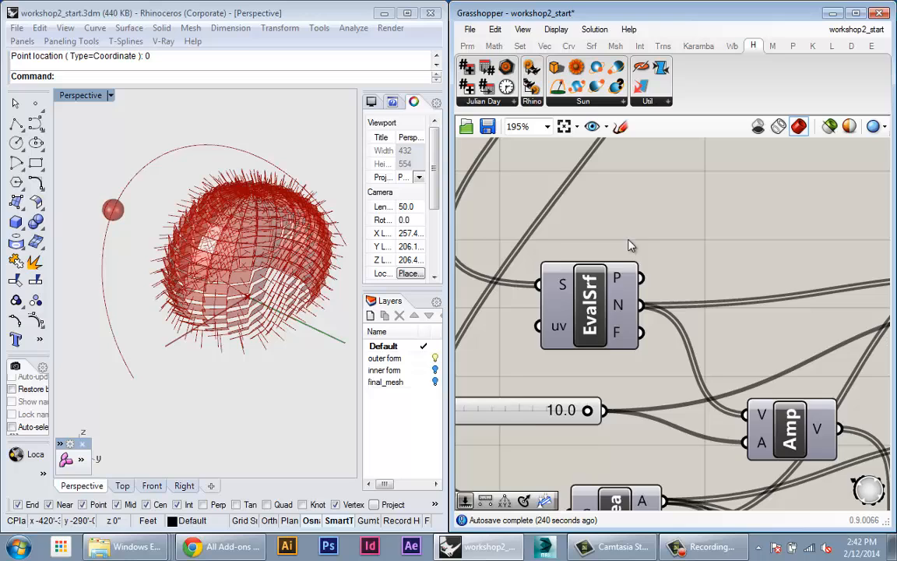
{"action": "scroll", "scroll_direction": "down", "scroll_amount": 3}
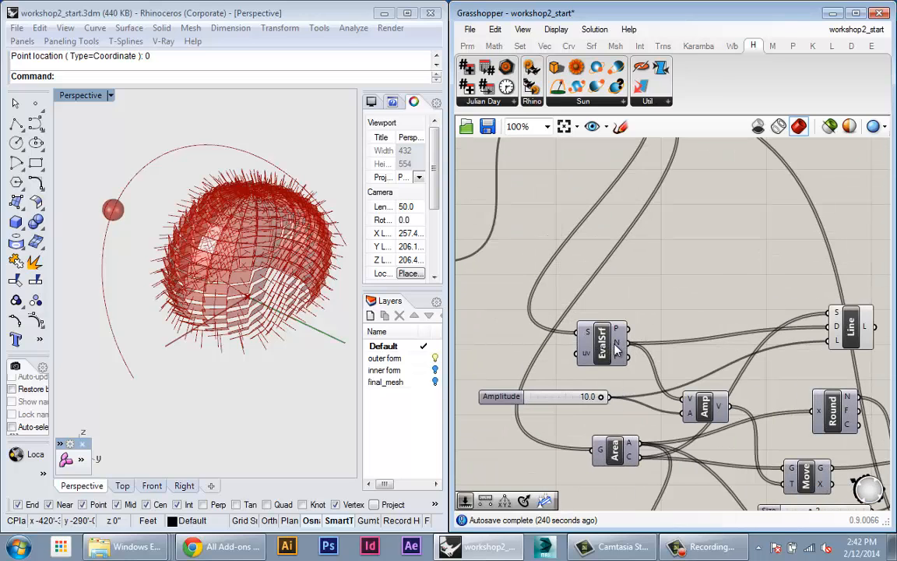
{"action": "scroll", "scroll_direction": "down", "scroll_amount": 3}
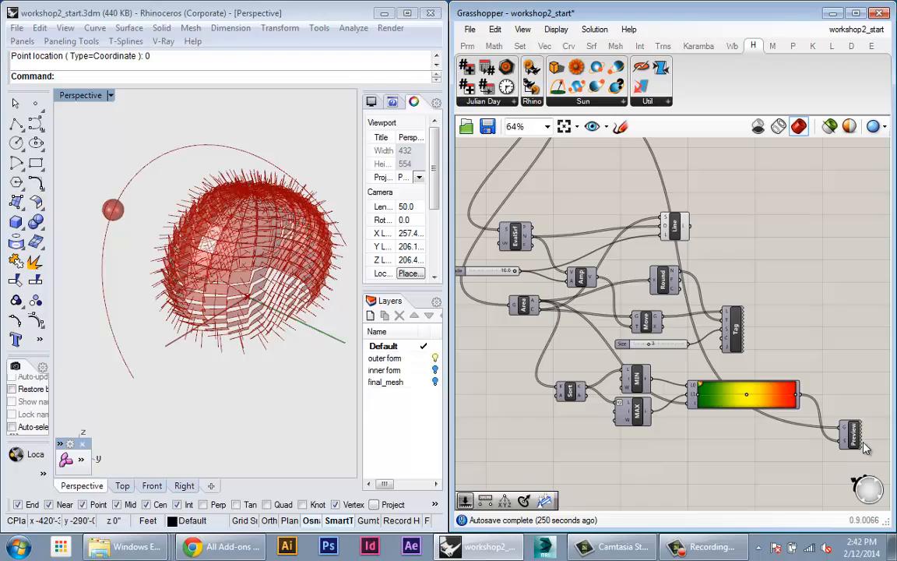
{"action": "mouse_move", "coordinate": [643, 367]}
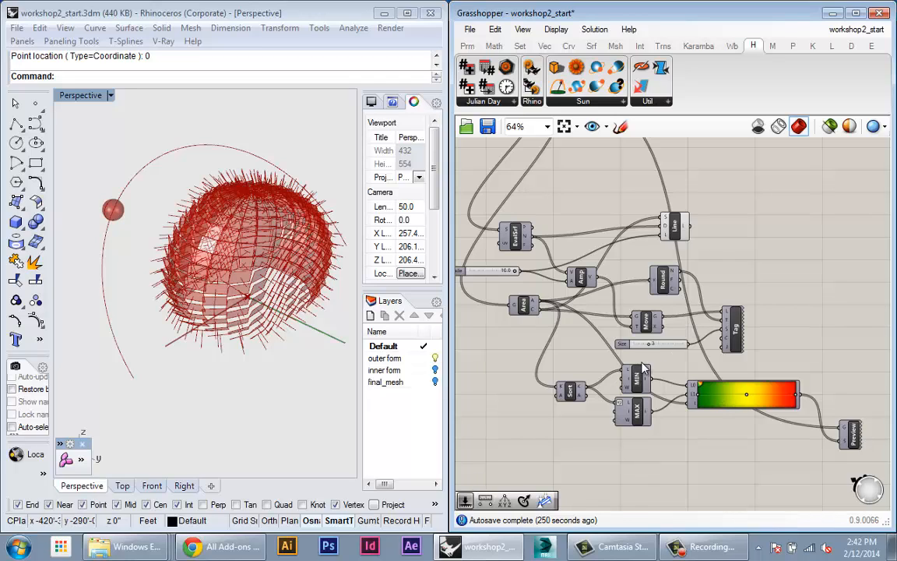
{"action": "mouse_move", "coordinate": [754, 437]}
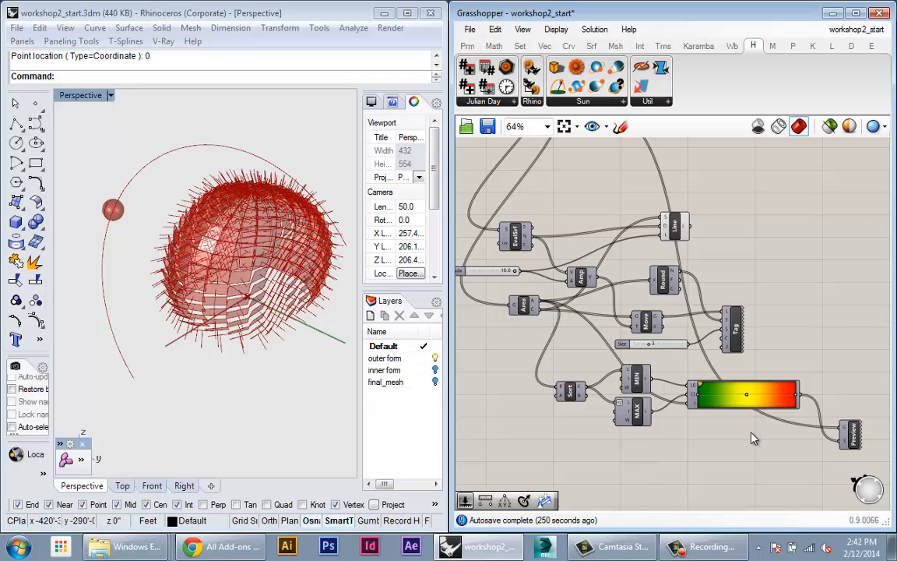
{"action": "mouse_move", "coordinate": [702, 467]}
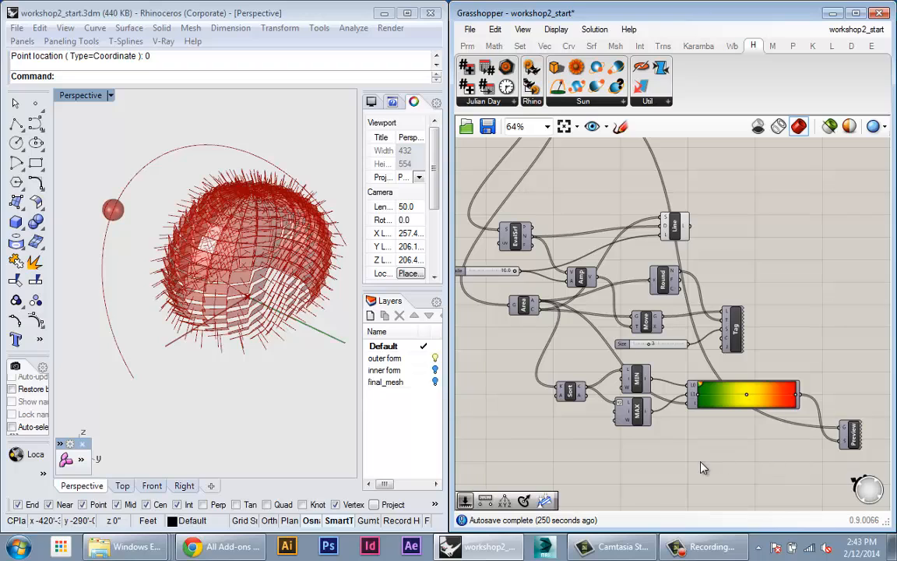
{"action": "scroll", "scroll_direction": "down", "scroll_amount": 3}
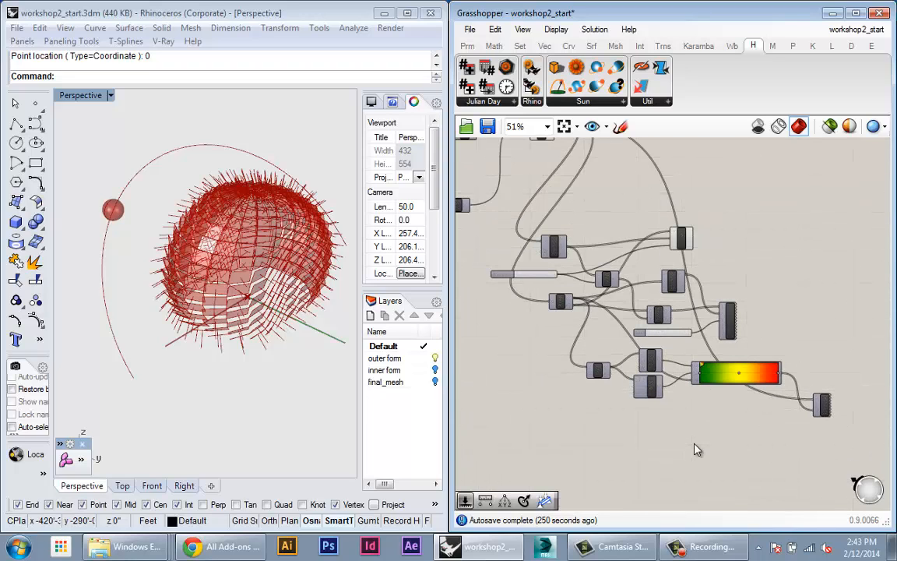
{"action": "scroll", "scroll_direction": "down", "scroll_amount": 3}
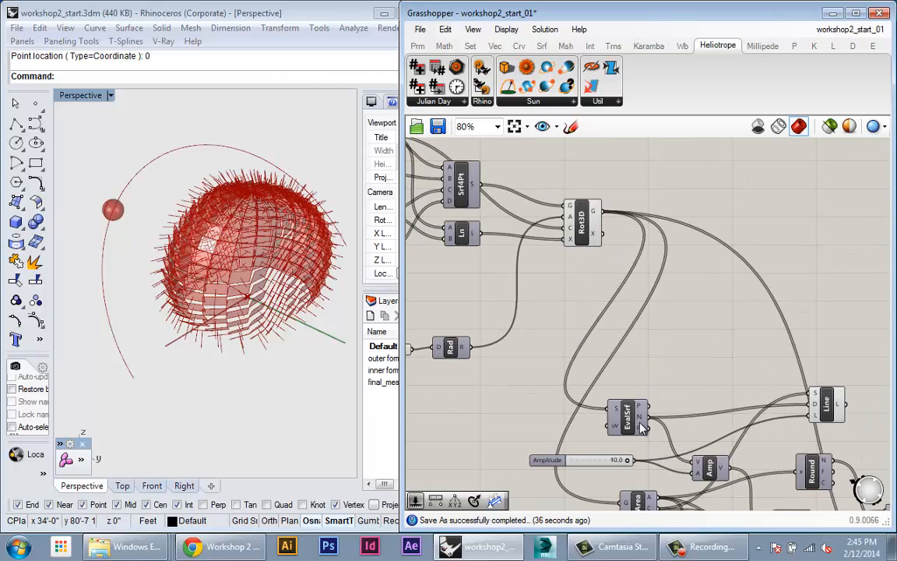
- Wire EvalSrf N into Angle input A and Solar Arc Vec into Angle input B
{"action": "scroll", "scroll_direction": "down", "scroll_amount": 3}
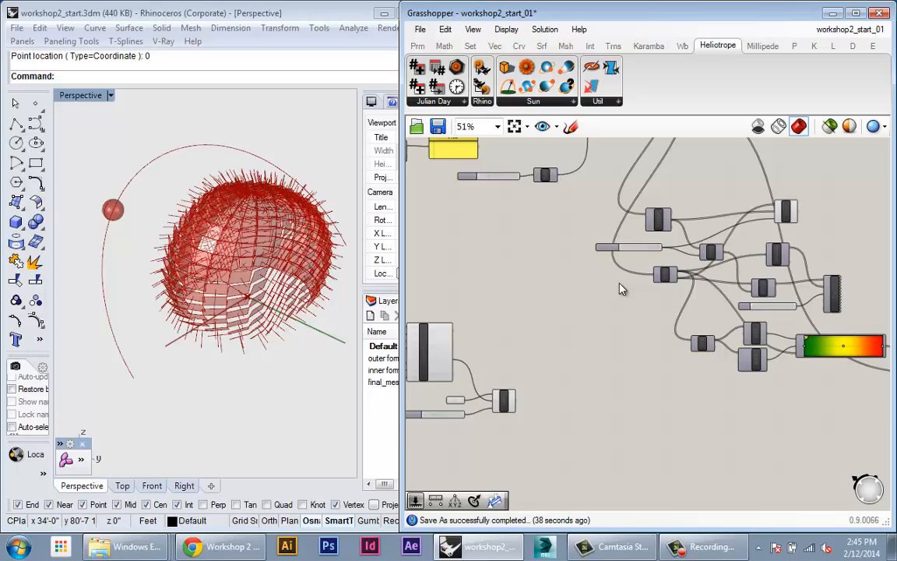
{"action": "scroll", "scroll_direction": "up", "scroll_amount": 3}
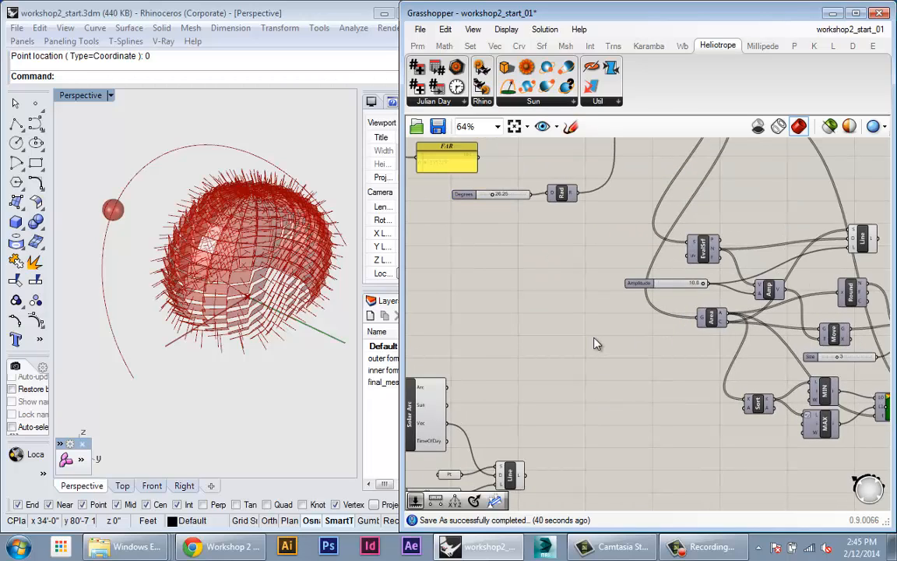
{"action": "mouse_move", "coordinate": [599, 381]}
{"action": "type", "text": "angle"}
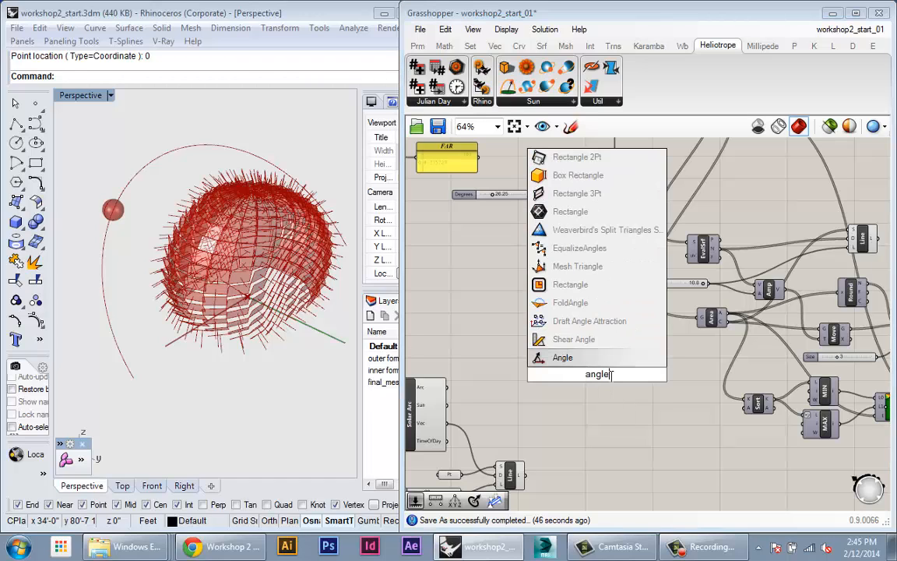
{"action": "left_click", "coordinate": [563, 356]}
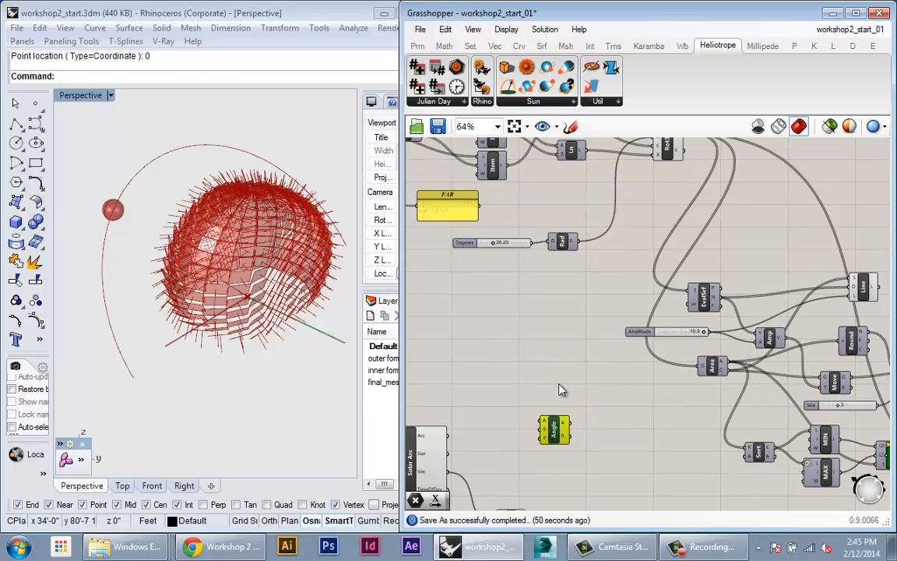
{"action": "scroll", "scroll_direction": "down", "scroll_amount": 3}
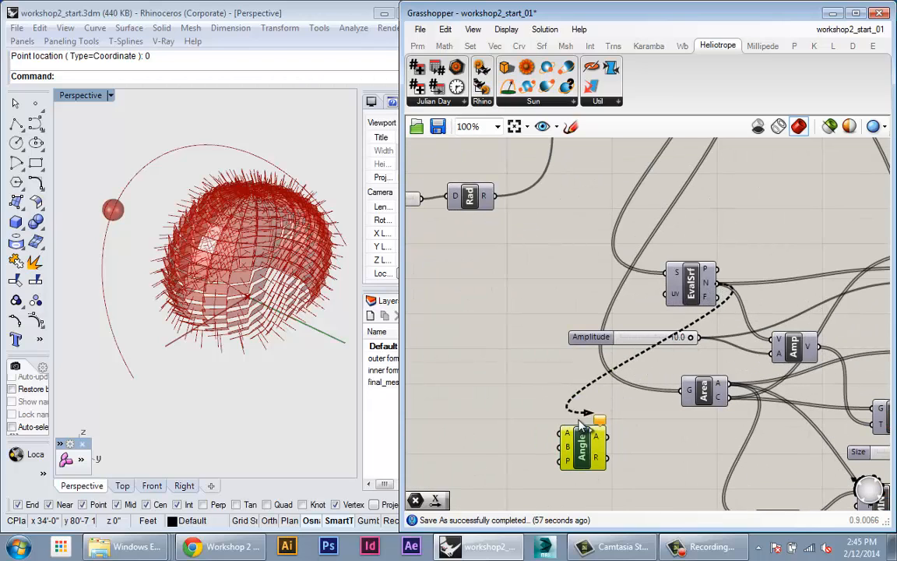
{"action": "left_click", "coordinate": [583, 448]}
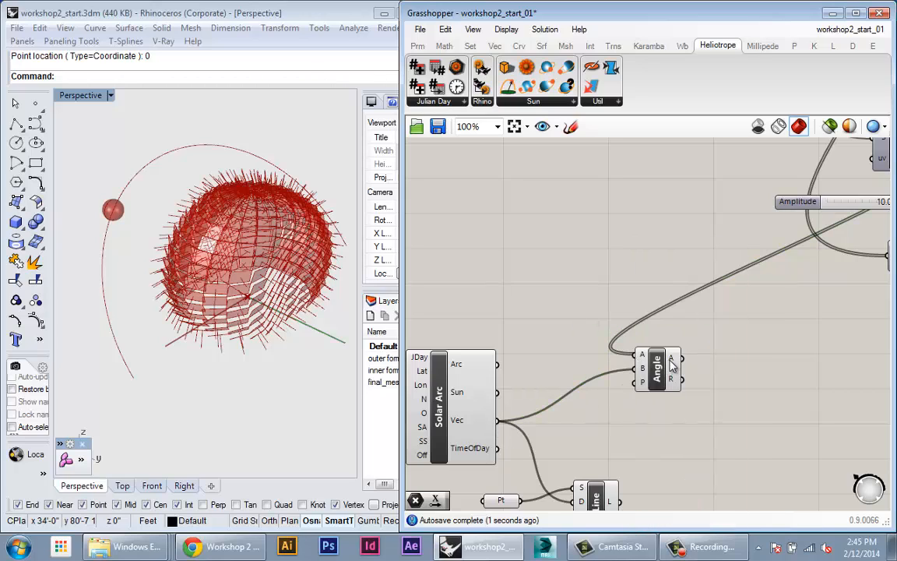
{"action": "mouse_move", "coordinate": [673, 359]}
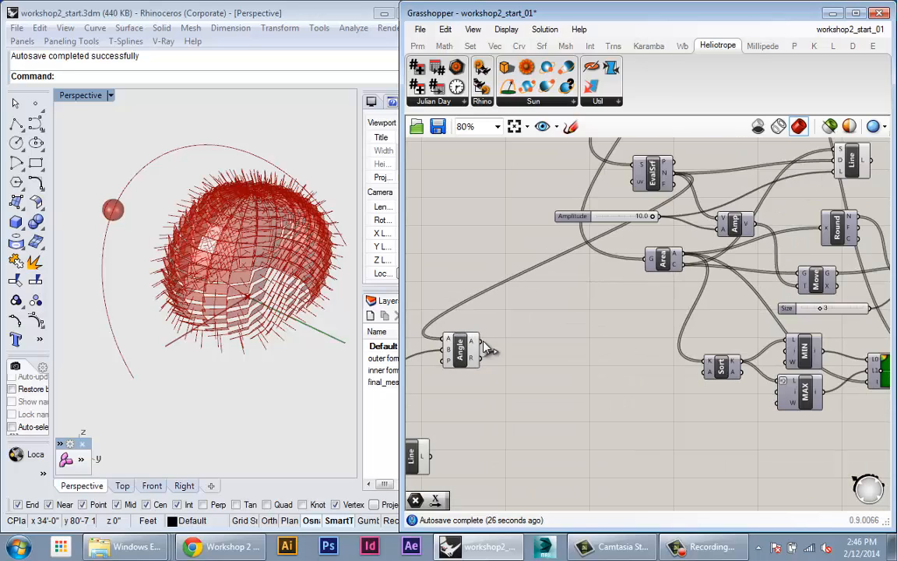
- Connect the Angle output to Sort K, feeding MIN/MAX, Gradient and Custom Preview
{"action": "scroll", "scroll_direction": "down", "scroll_amount": 3}
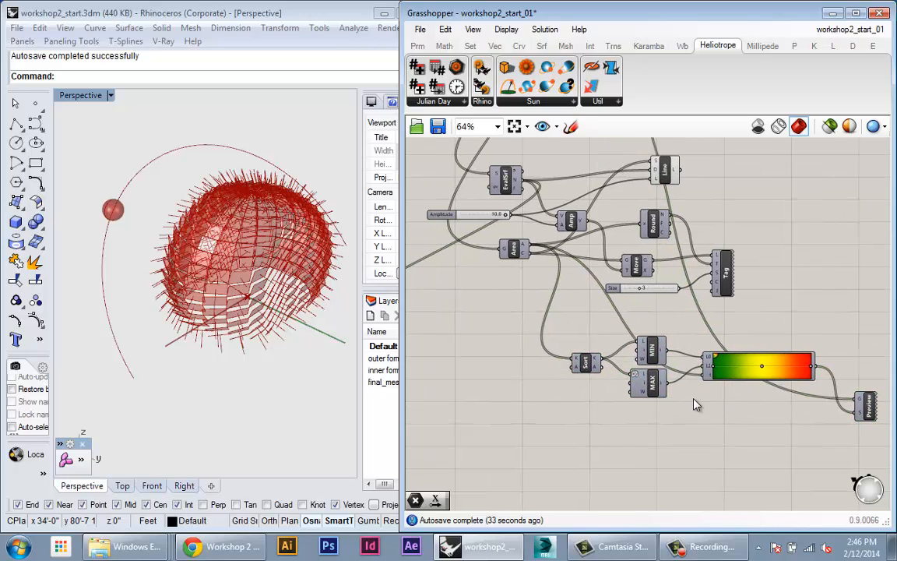
{"action": "mouse_move", "coordinate": [653, 437]}
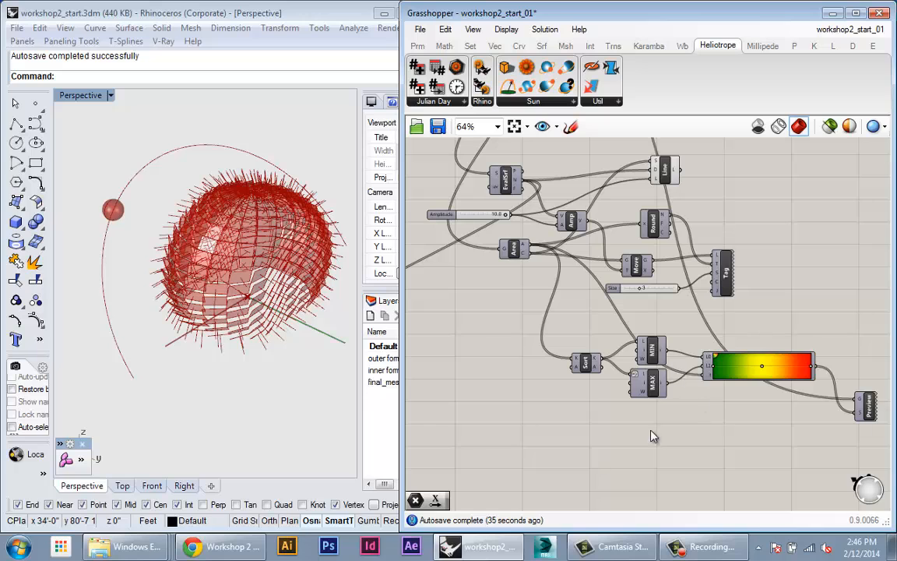
{"action": "scroll", "scroll_direction": "up", "scroll_amount": 3}
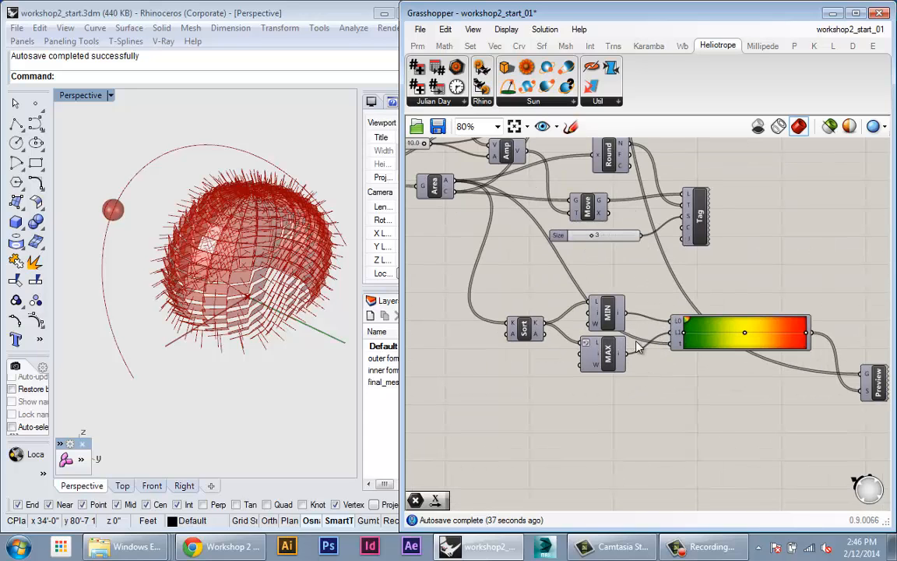
{"action": "scroll", "scroll_direction": "down", "scroll_amount": 3}
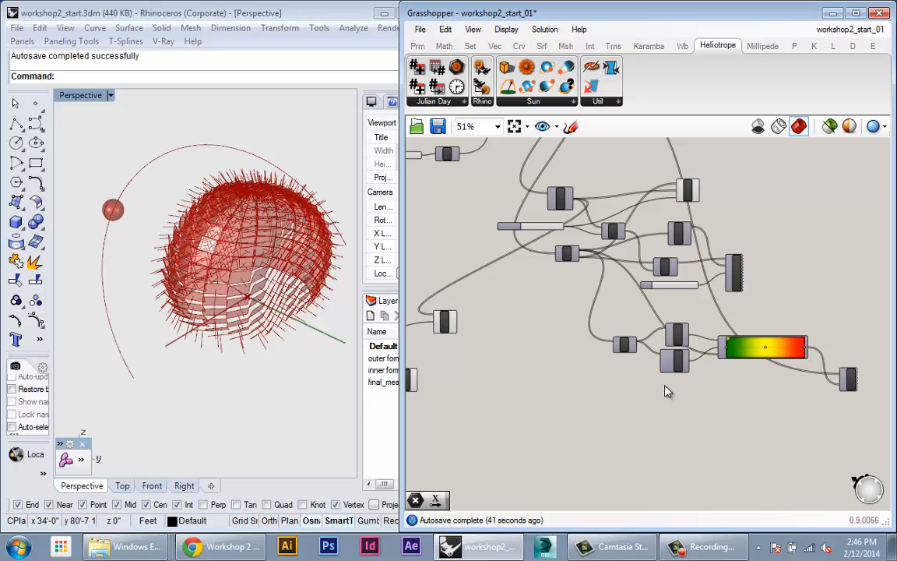
{"action": "scroll", "scroll_direction": "up", "scroll_amount": 3}
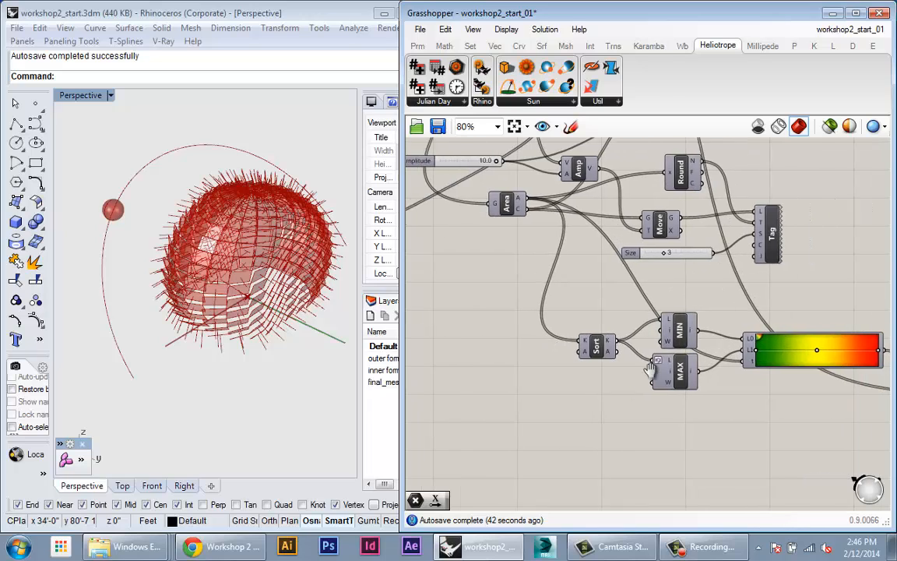
{"action": "scroll", "scroll_direction": "down", "scroll_amount": 3}
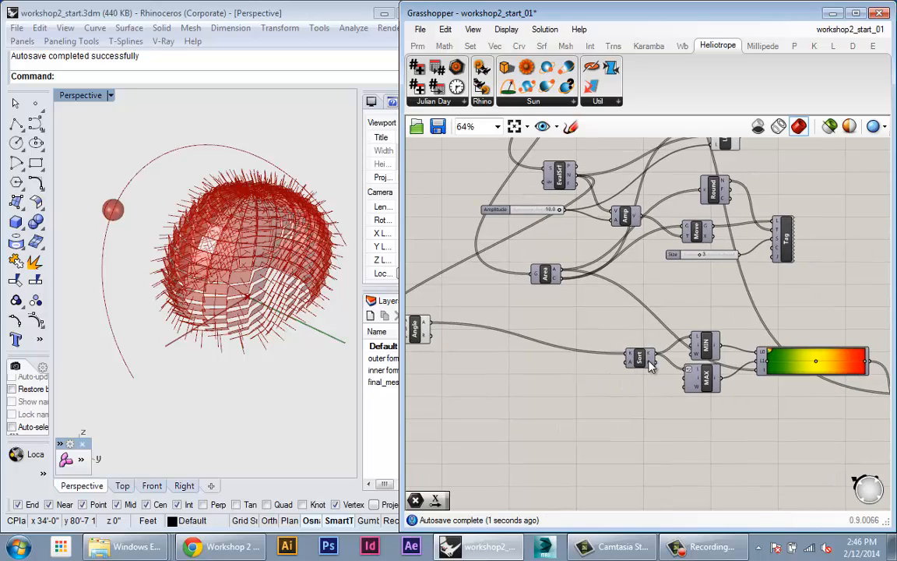
{"action": "mouse_move", "coordinate": [714, 376]}
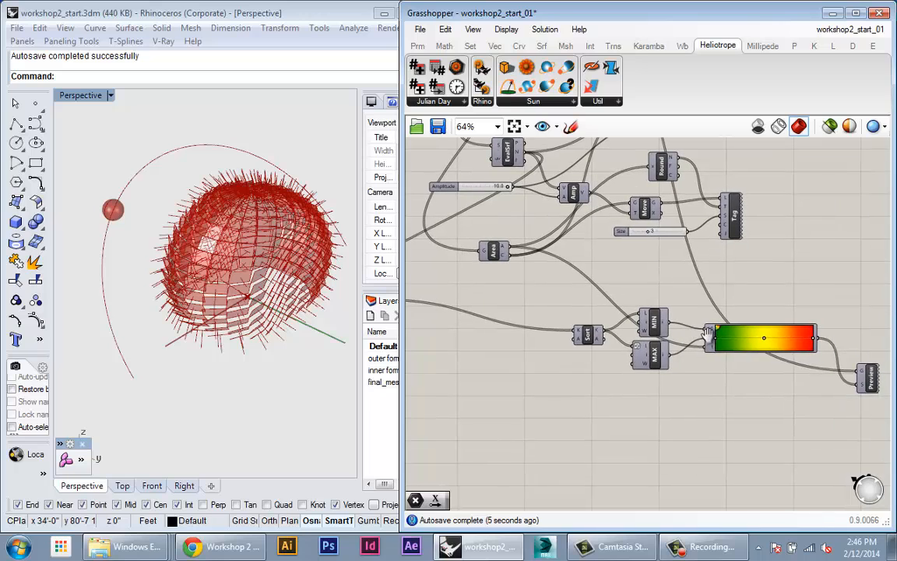
{"action": "scroll", "scroll_direction": "down", "scroll_amount": 3}
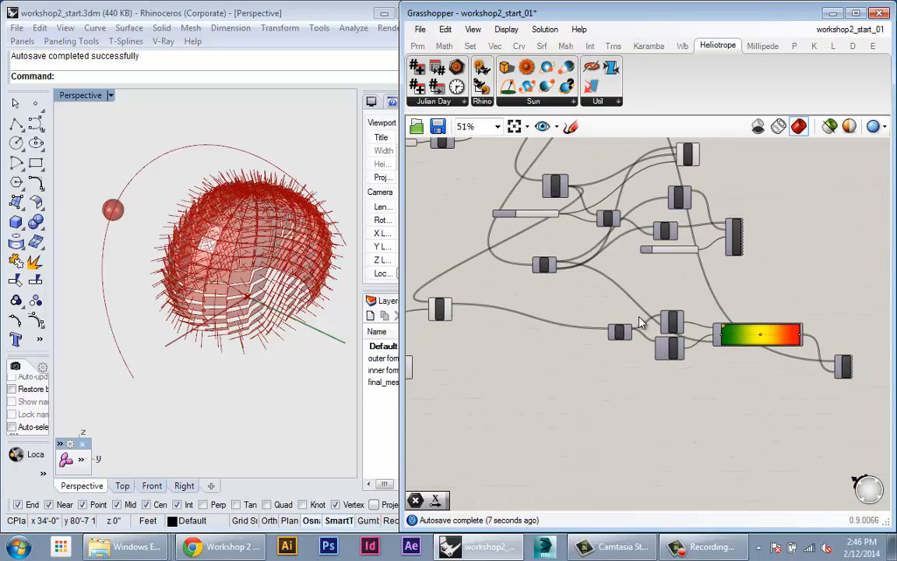
{"action": "scroll", "scroll_direction": "down", "scroll_amount": 3}
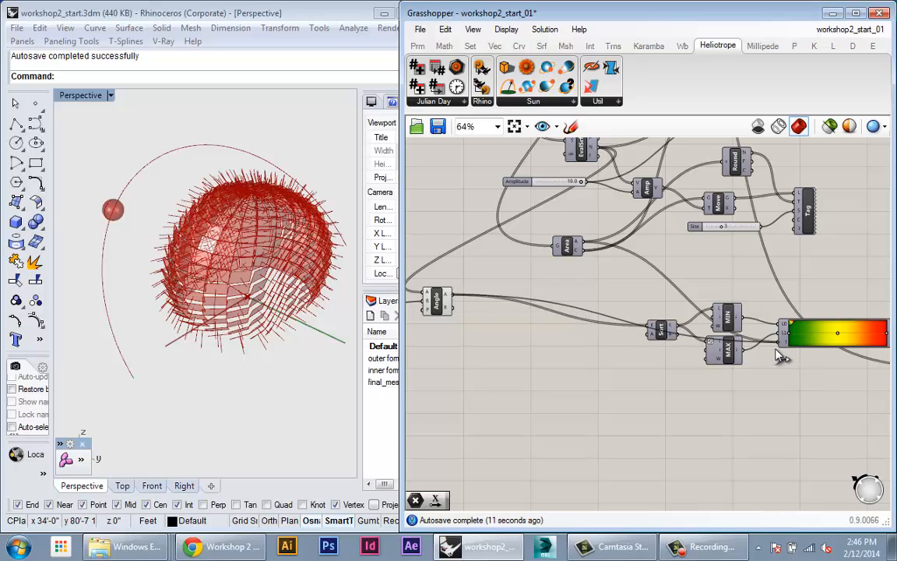
{"action": "scroll", "scroll_direction": "down", "scroll_amount": 3}
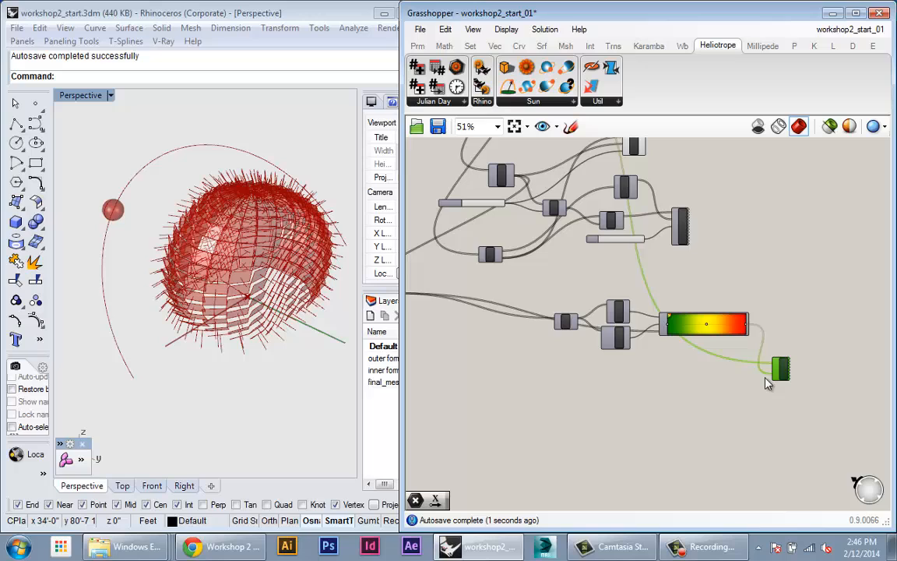
{"action": "scroll", "scroll_direction": "down", "scroll_amount": 3}
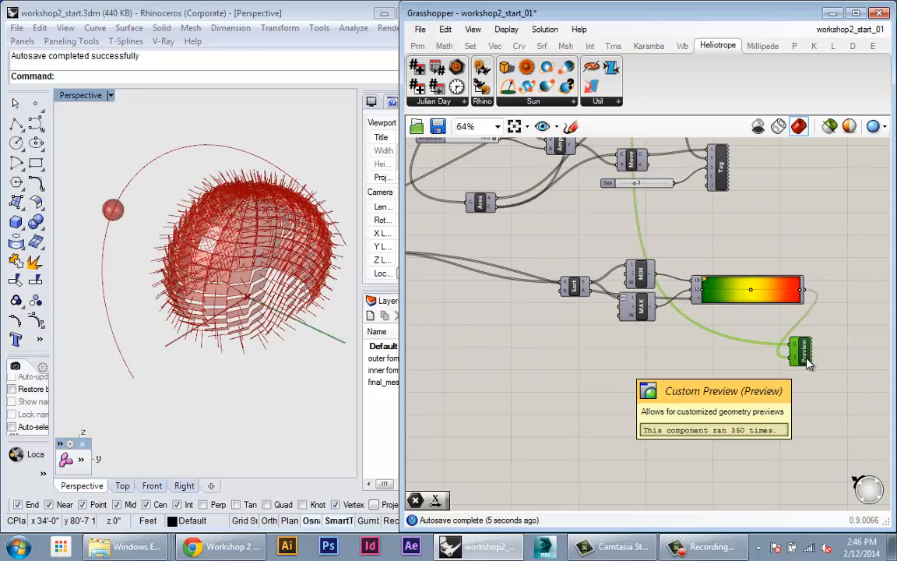
- Enable Custom Preview to show green-to-red panels and orbit the Perspective view around the dome
{"action": "right_click", "coordinate": [801, 352]}
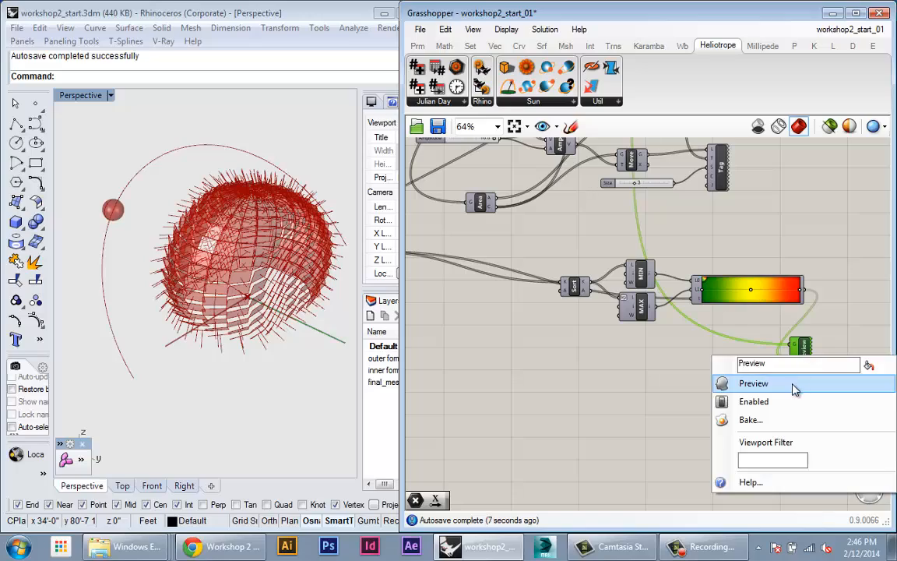
{"action": "left_click", "coordinate": [753, 382]}
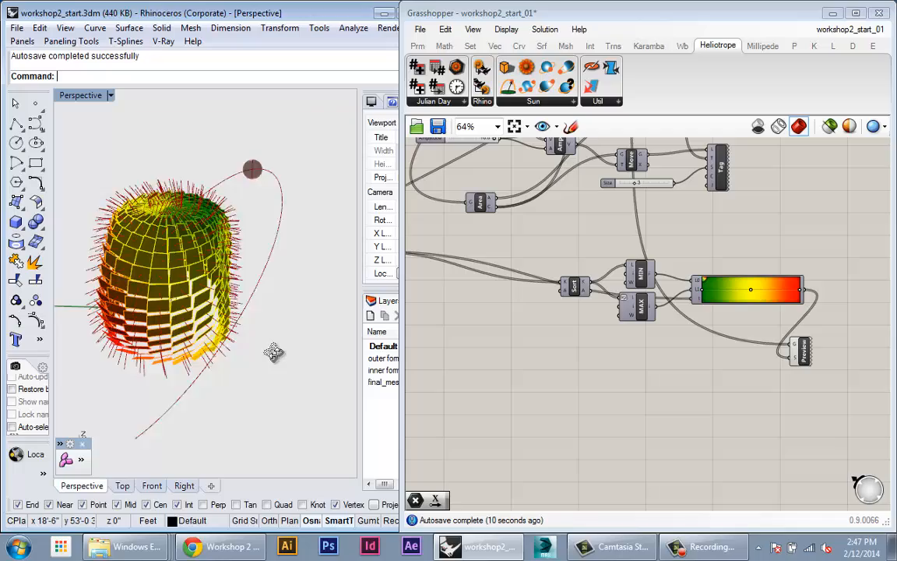
{"action": "left_click_drag", "start_coordinate": [272, 352], "coordinate": [126, 337]}
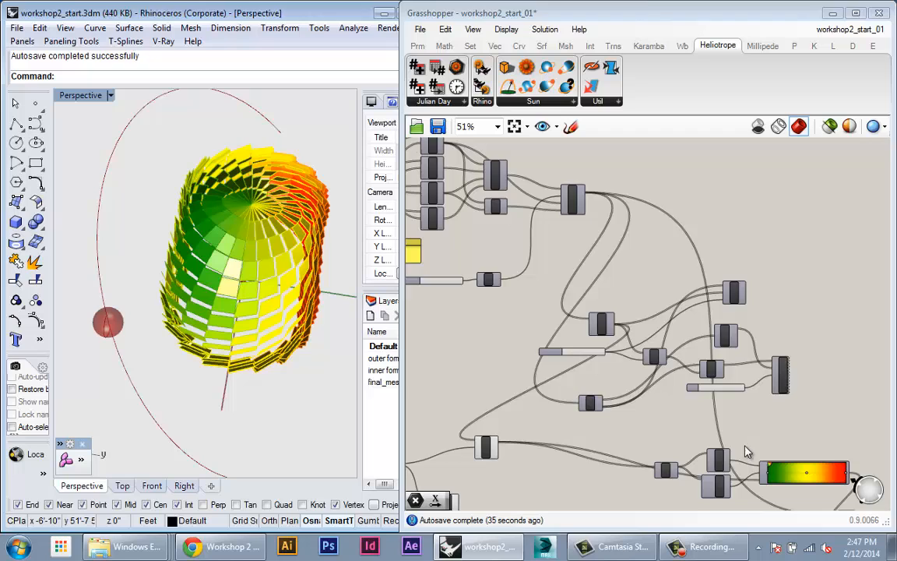
{"action": "scroll", "scroll_direction": "up", "scroll_amount": 3}
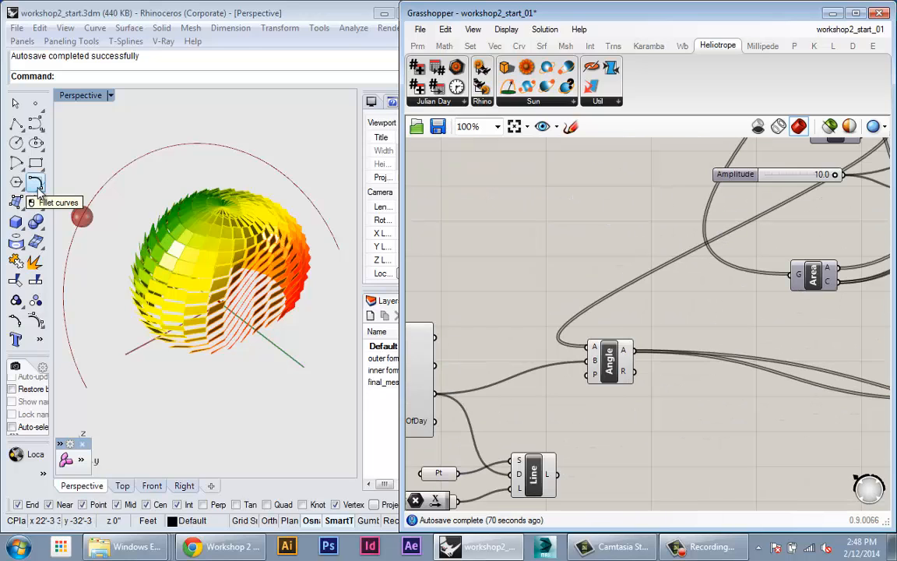
{"action": "mouse_move", "coordinate": [642, 428]}
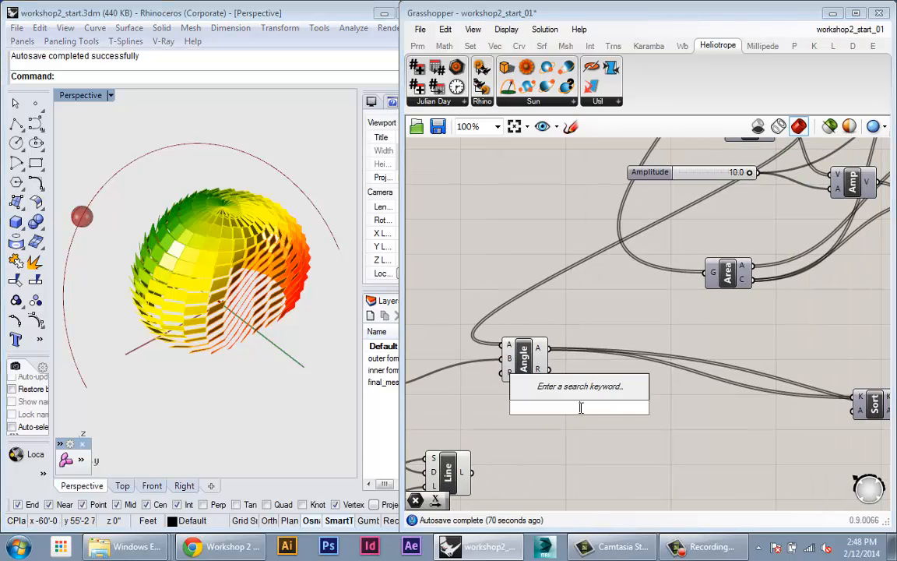
- Add a Cosine component between the Angle output and Sort K
{"action": "type", "text": "cos"}
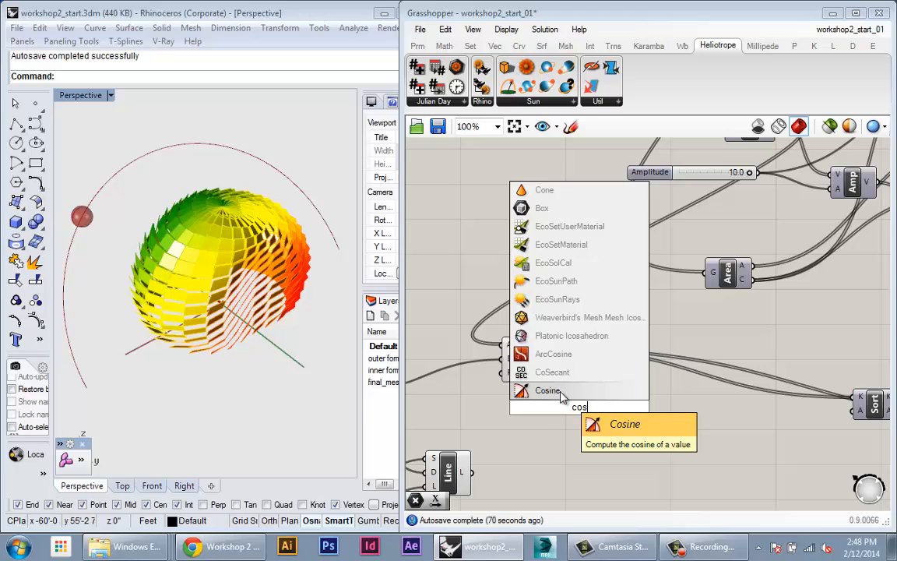
{"action": "left_click", "coordinate": [547, 390]}
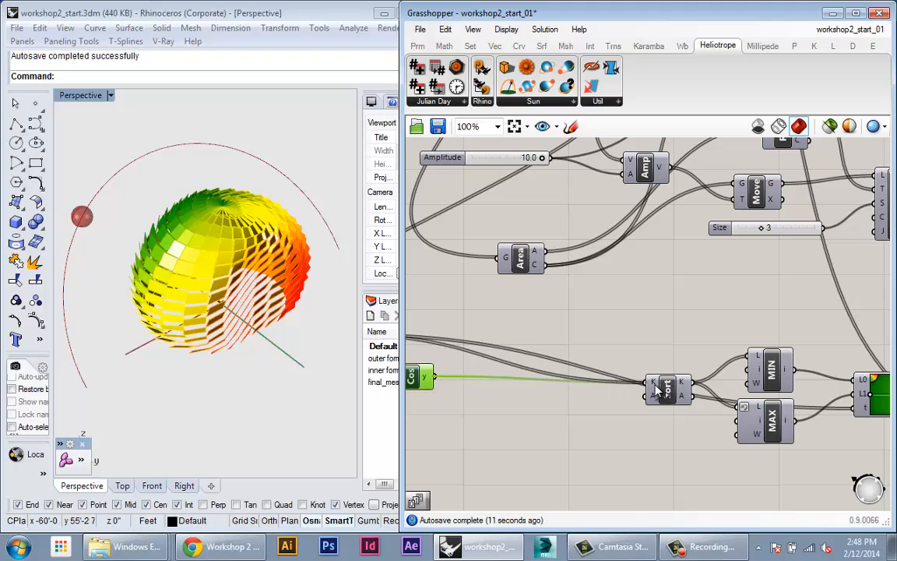
{"action": "scroll", "scroll_direction": "down", "scroll_amount": 3}
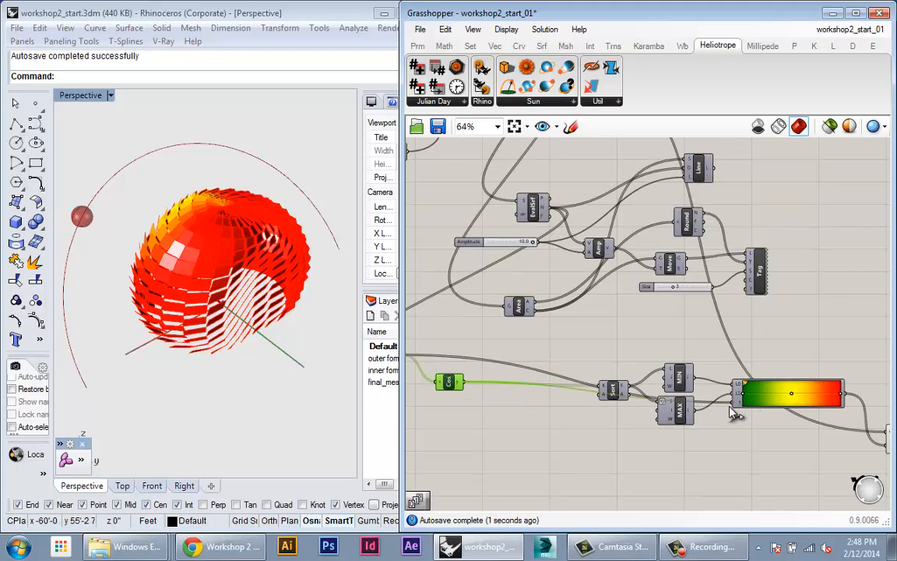